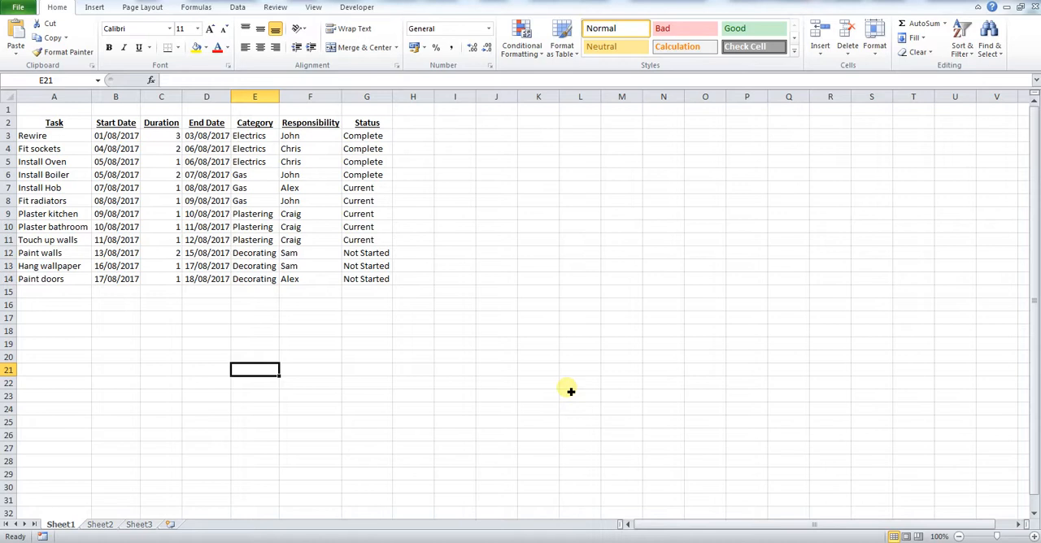
{"action": "mouse_move", "coordinate": [329, 411]}
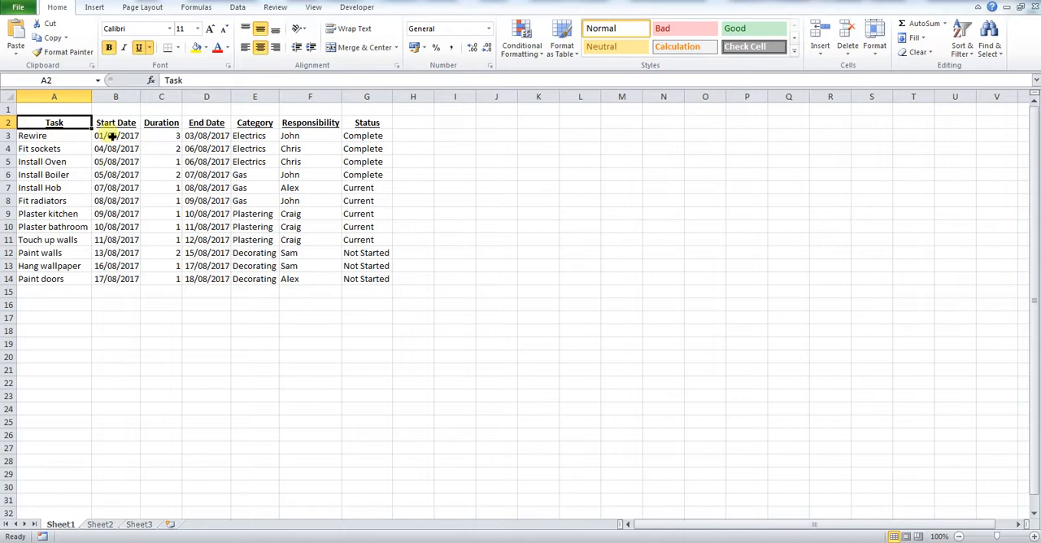
Review the task table's Start Date, Duration, Category and Status columns.
{"action": "left_click", "coordinate": [116, 122]}
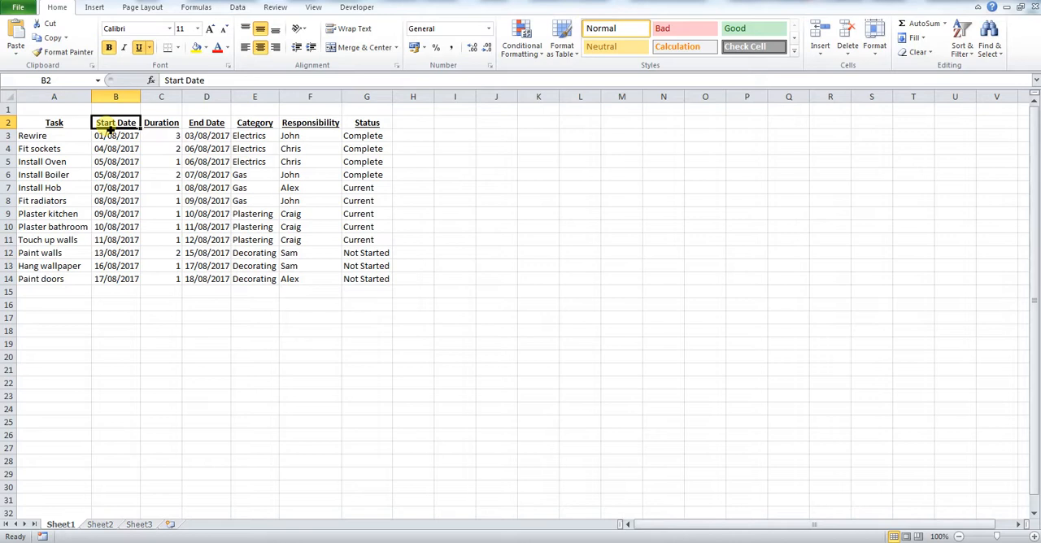
{"action": "left_click", "coordinate": [161, 122]}
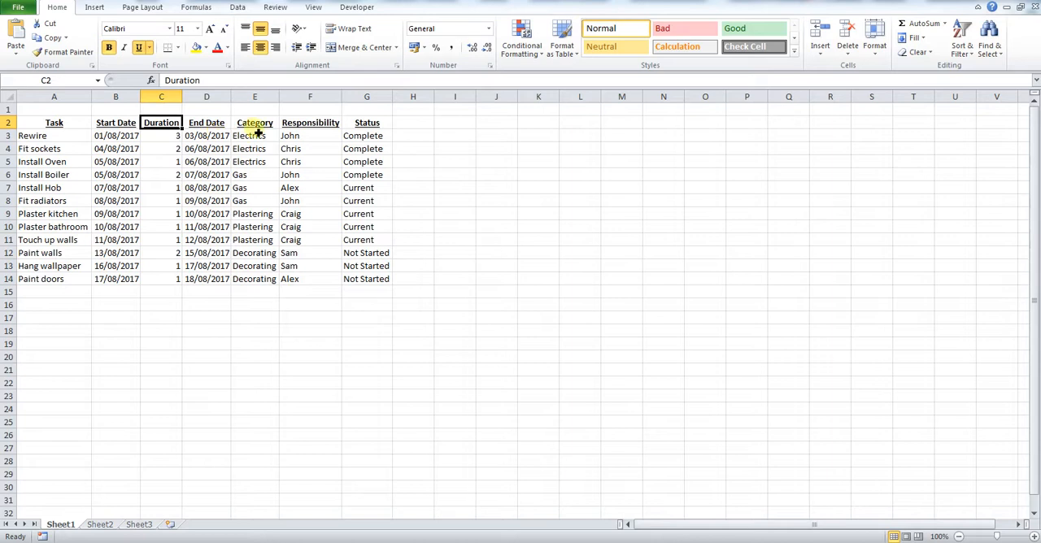
{"action": "left_click", "coordinate": [254, 122]}
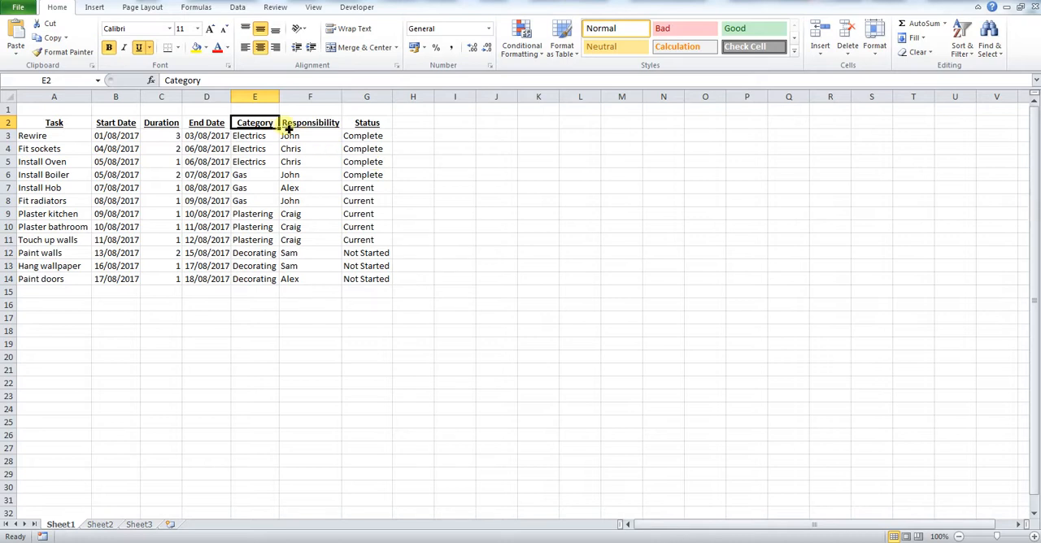
{"action": "left_click", "coordinate": [368, 122]}
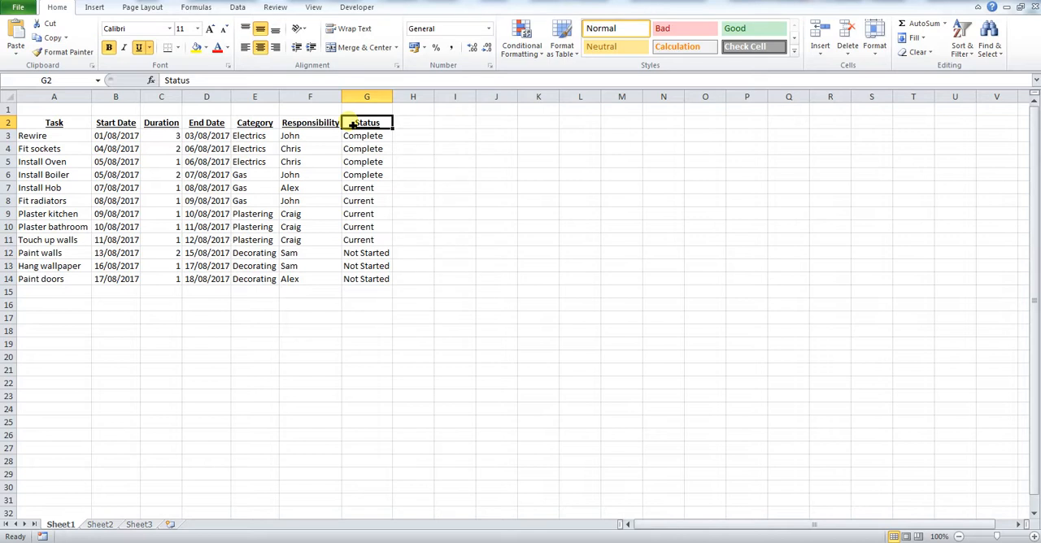
{"action": "mouse_move", "coordinate": [161, 238]}
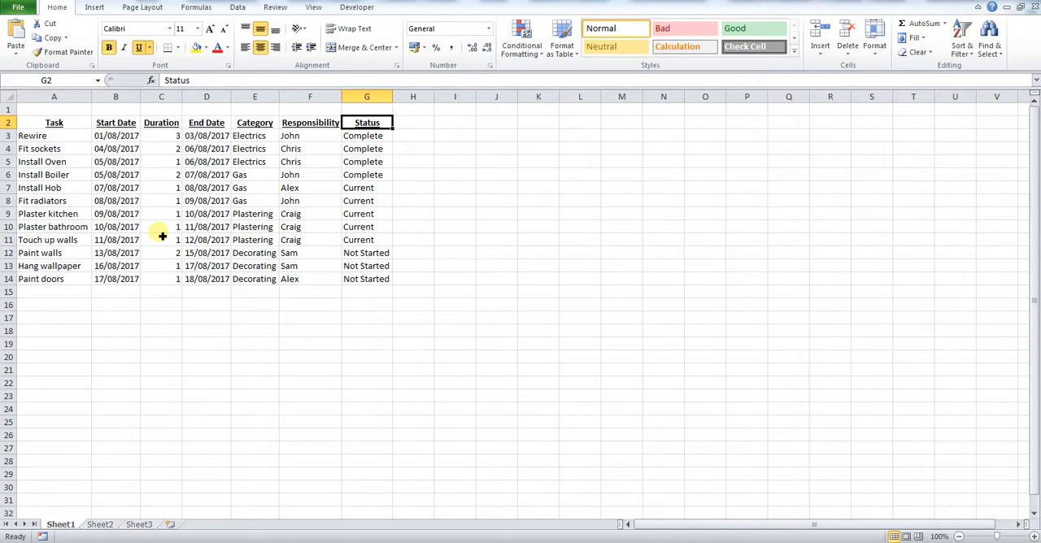
{"action": "mouse_move", "coordinate": [257, 241]}
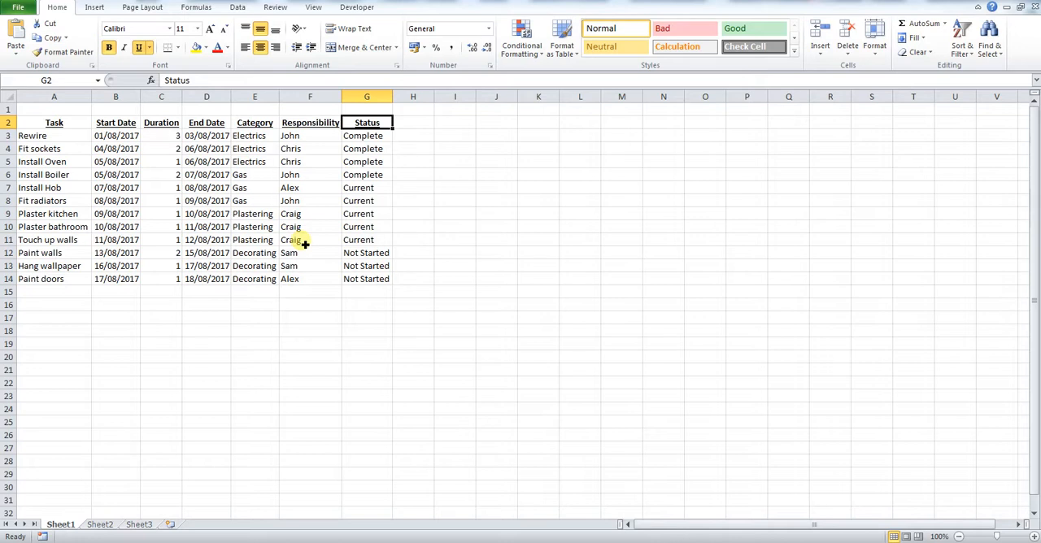
{"action": "mouse_move", "coordinate": [148, 158]}
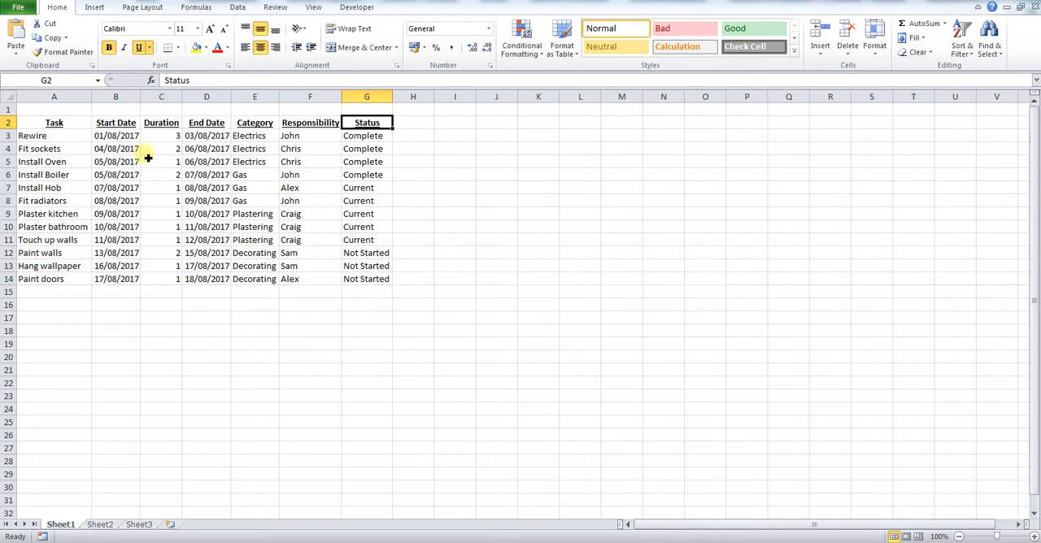
Browse the Insert ribbon's bar chart types for a 3-D bar chart.
{"action": "left_click", "coordinate": [94, 6]}
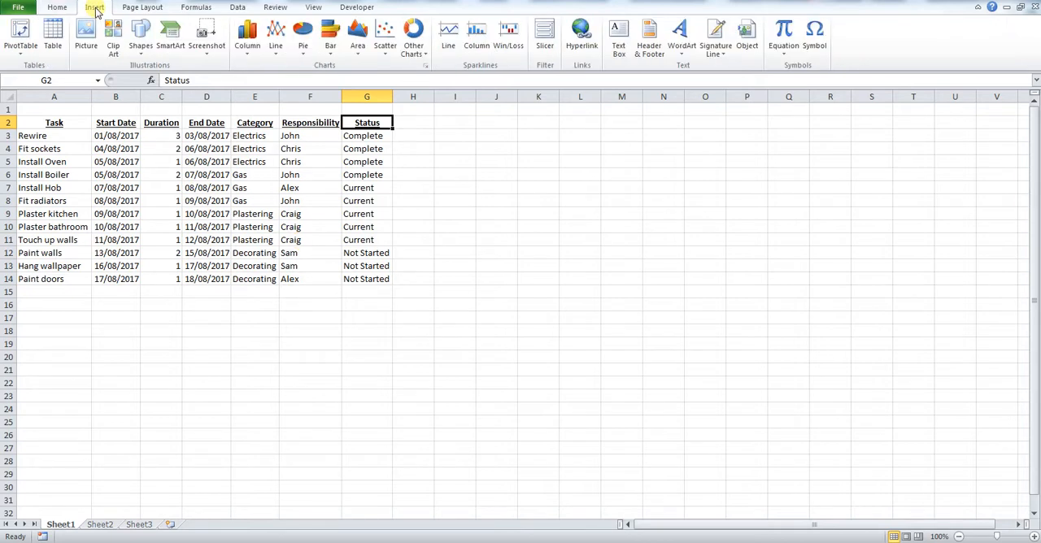
{"action": "mouse_move", "coordinate": [247, 35]}
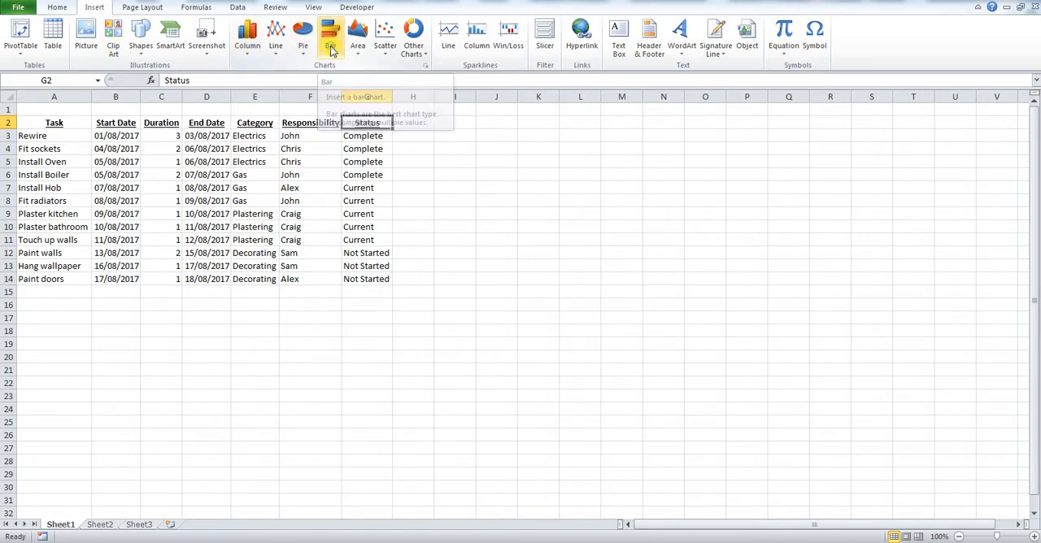
{"action": "left_click", "coordinate": [330, 35]}
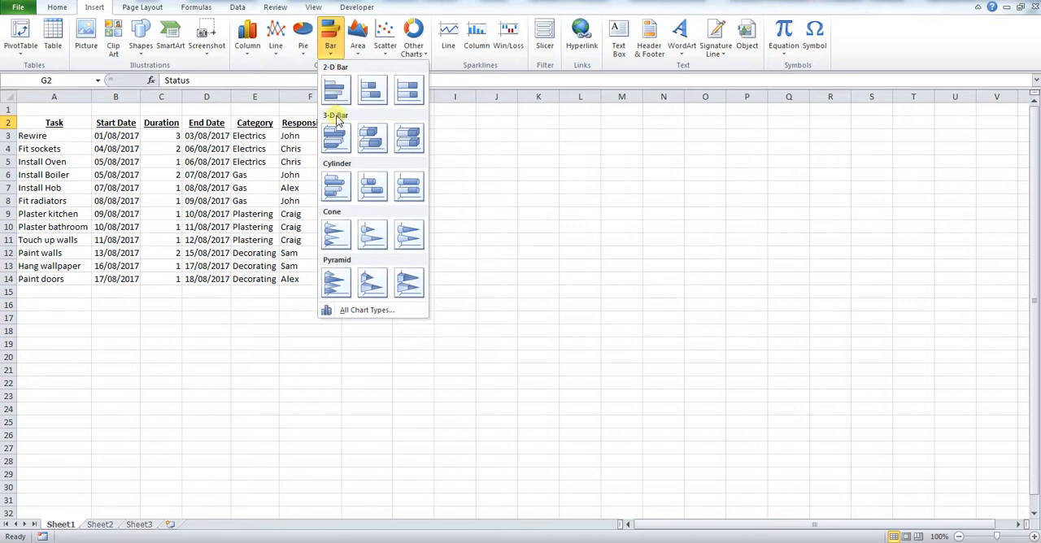
{"action": "mouse_move", "coordinate": [371, 137]}
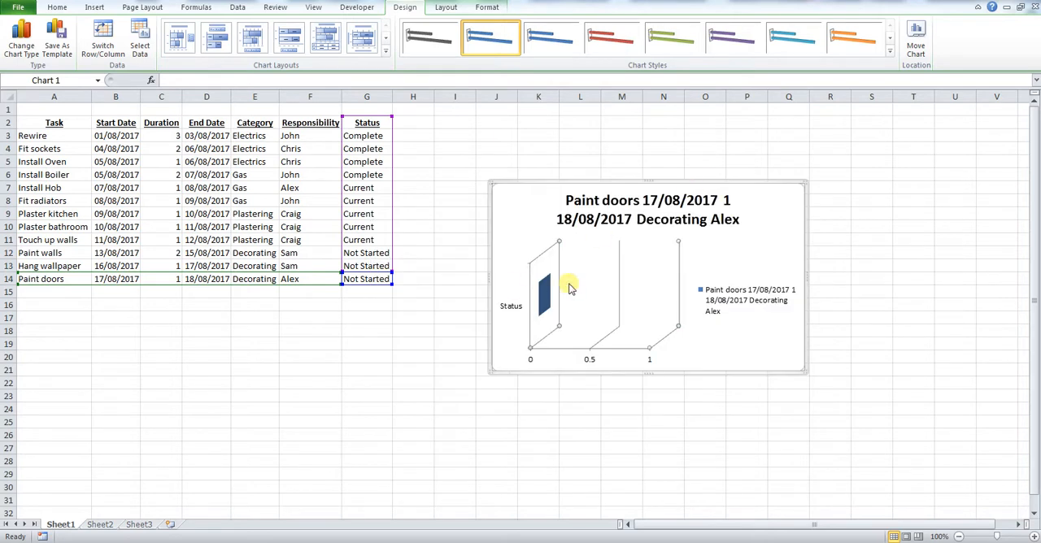
In Select Data, remove the chart's existing series and start adding a new one.
{"action": "right_click", "coordinate": [569, 290]}
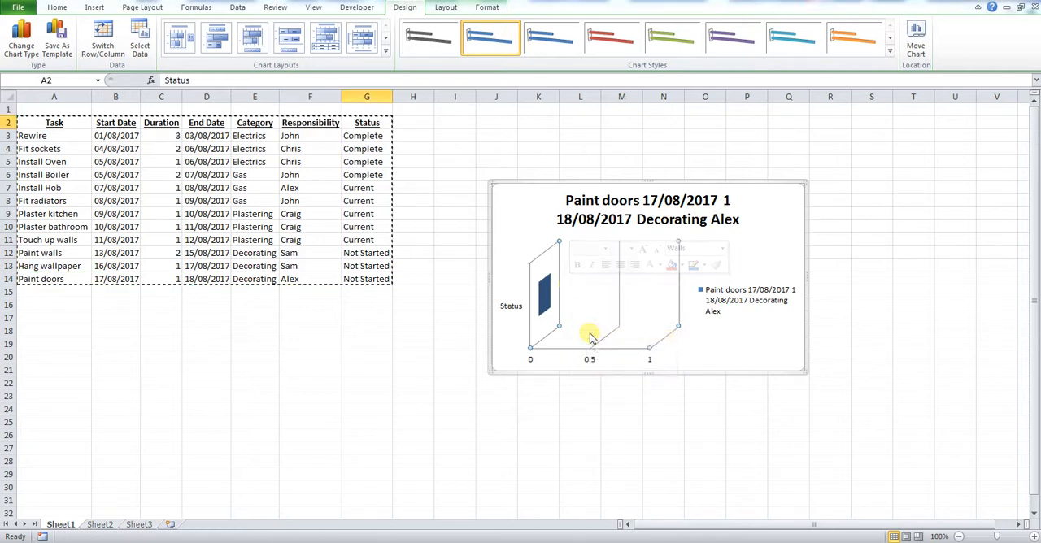
{"action": "left_click", "coordinate": [140, 36]}
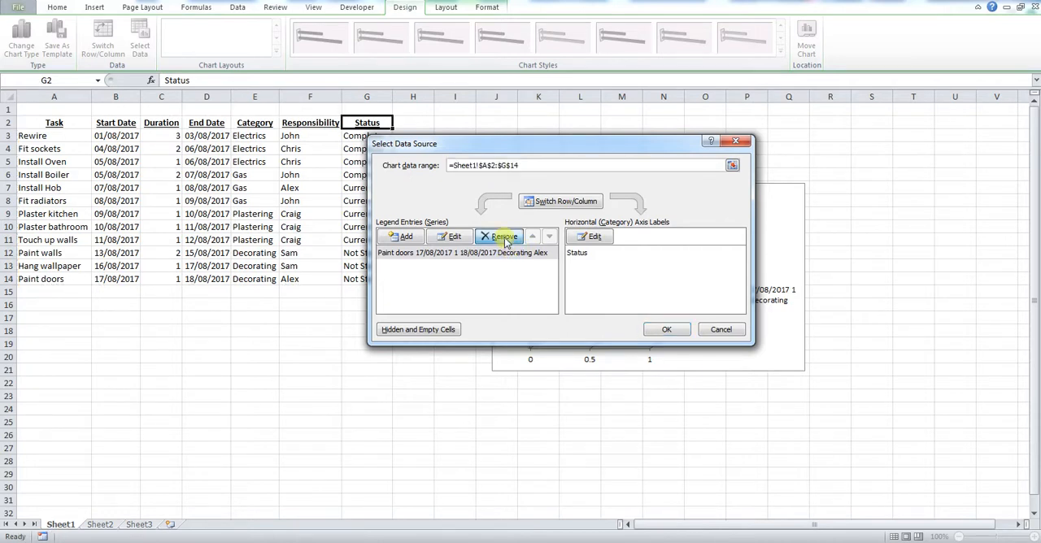
{"action": "left_click", "coordinate": [499, 236]}
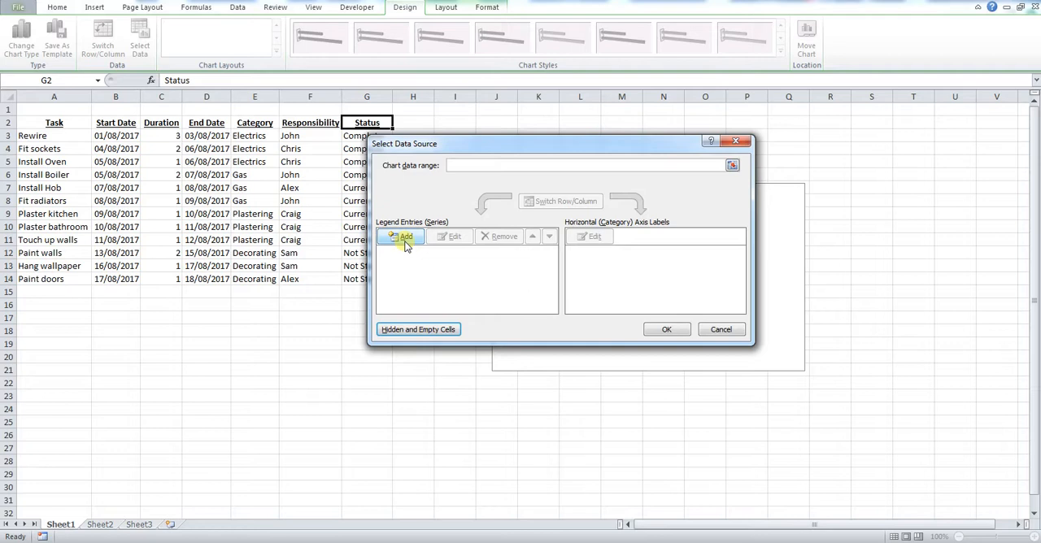
{"action": "left_click", "coordinate": [400, 236]}
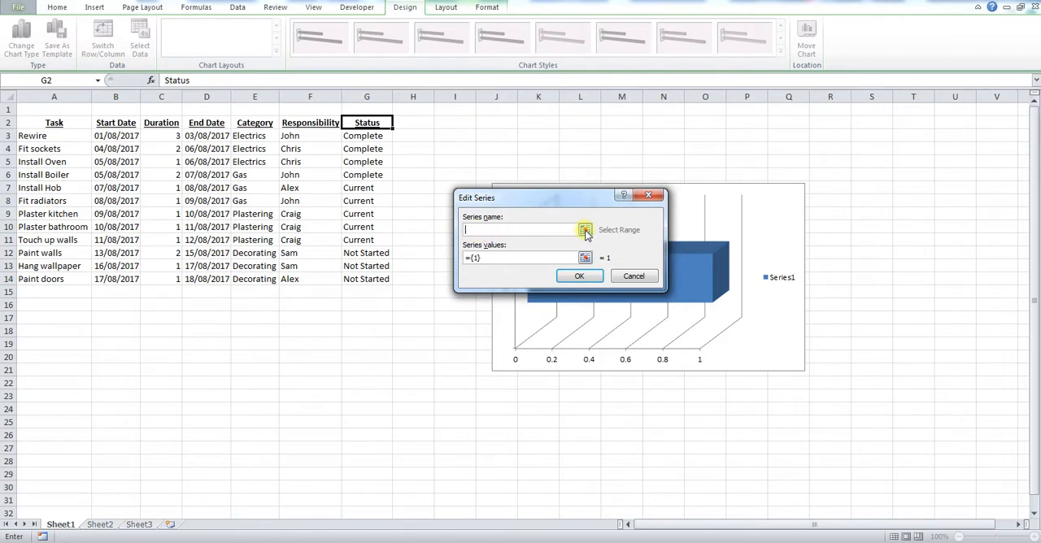
Define a Start Date series named from B2 with values B3:B14.
{"action": "left_click", "coordinate": [585, 229]}
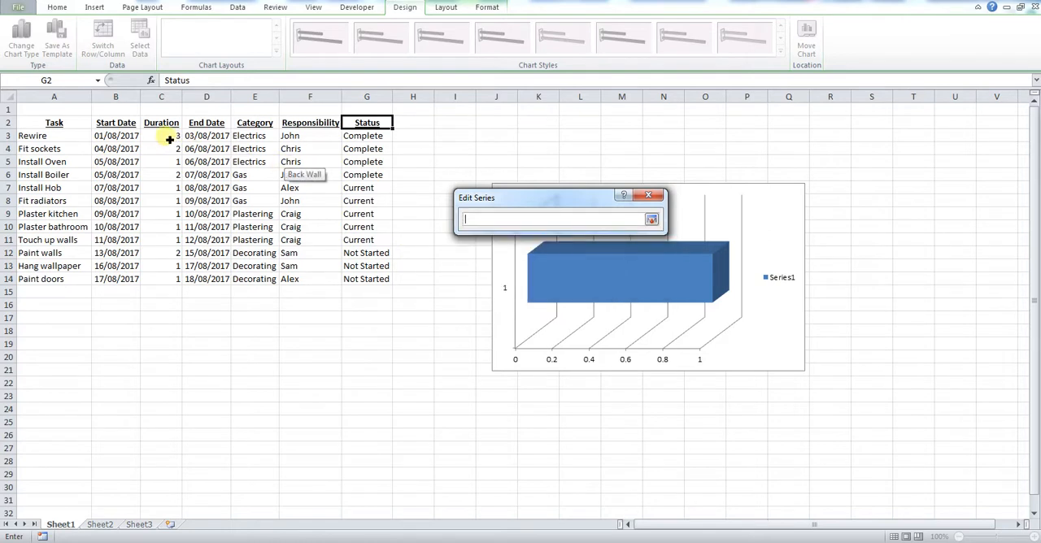
{"action": "left_click", "coordinate": [116, 122]}
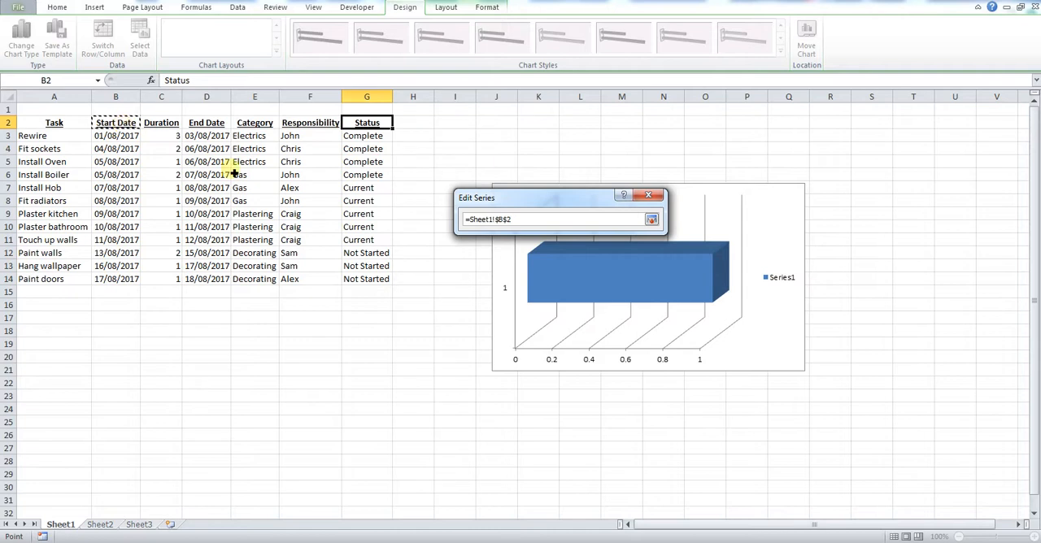
{"action": "left_click", "coordinate": [651, 218]}
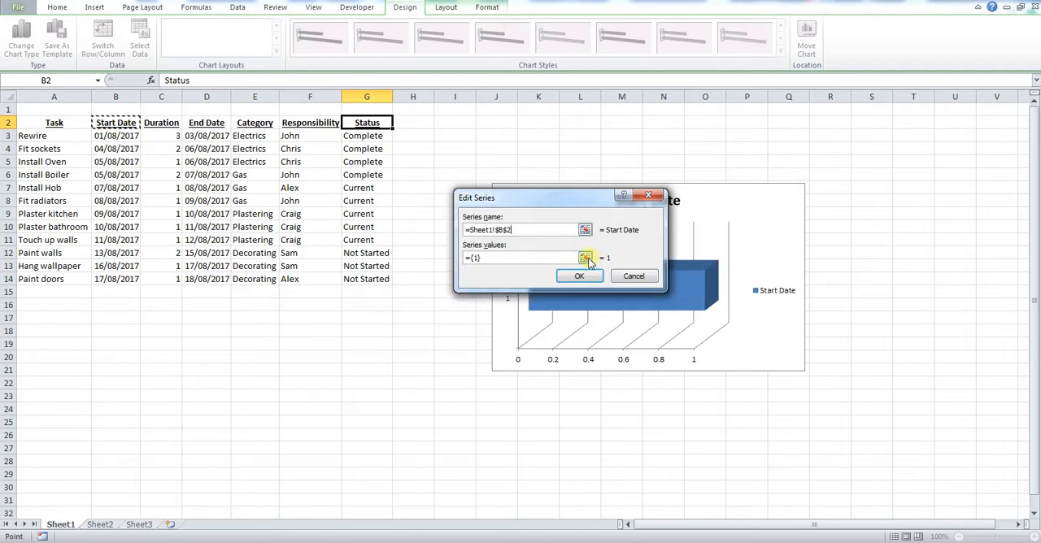
{"action": "left_click", "coordinate": [586, 257]}
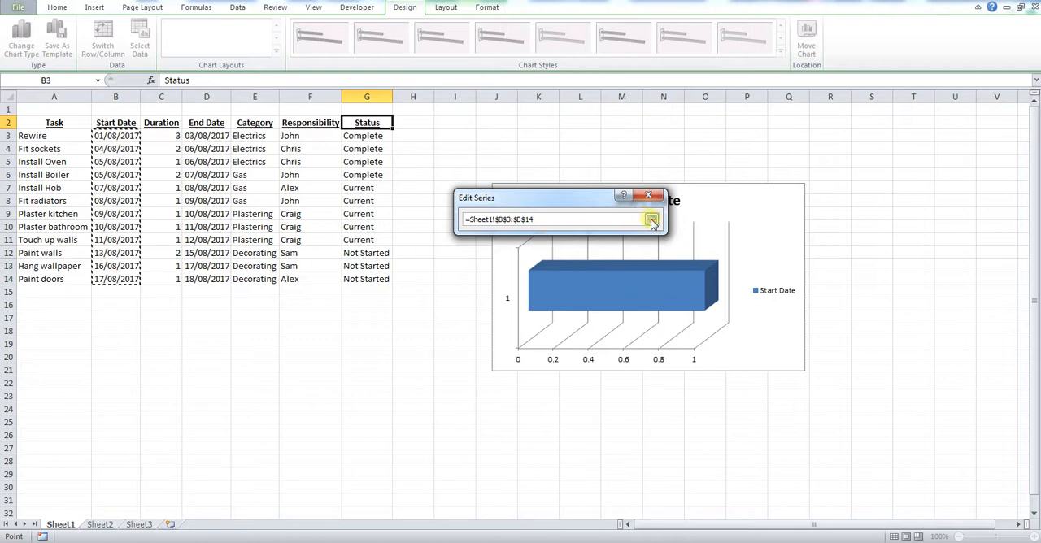
{"action": "left_click", "coordinate": [650, 218]}
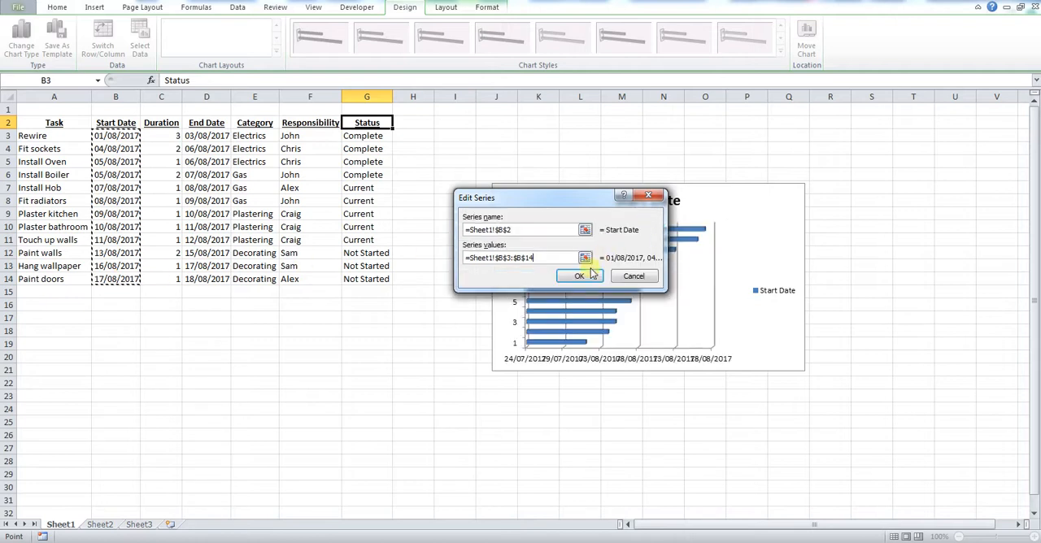
{"action": "left_click", "coordinate": [579, 276]}
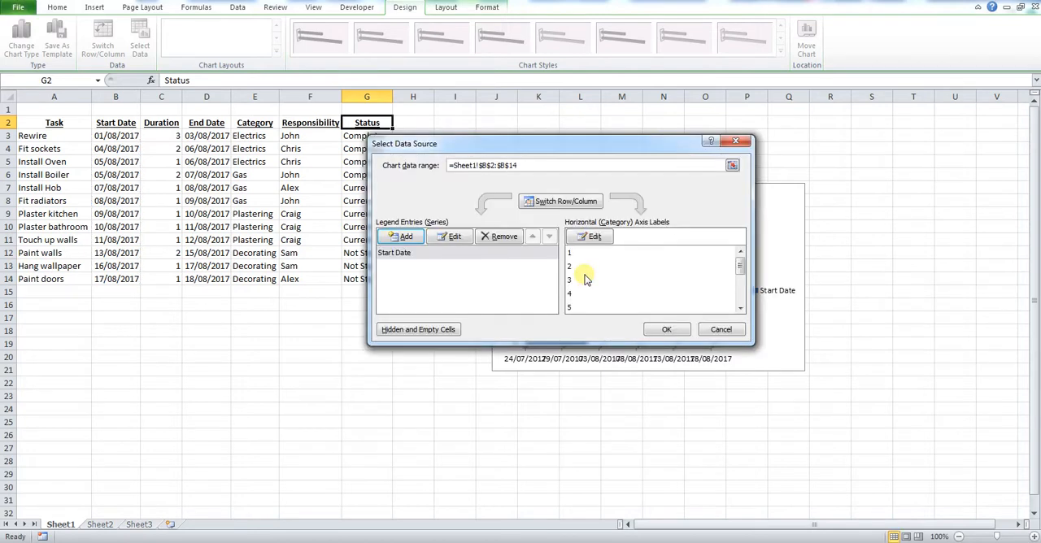
Add a Duration series named from C2 with values C3:C14.
{"action": "left_click", "coordinate": [400, 236]}
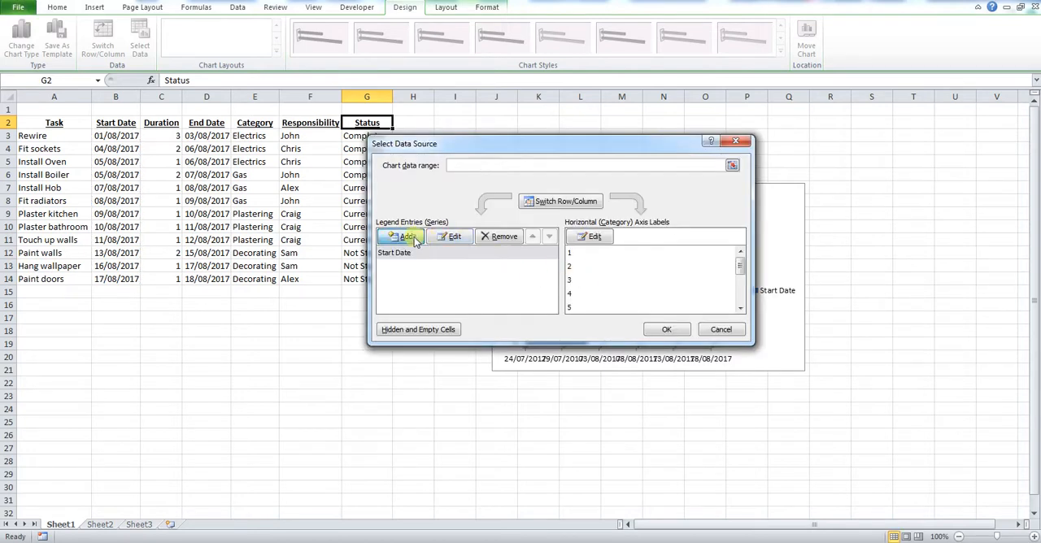
{"action": "left_click", "coordinate": [404, 236]}
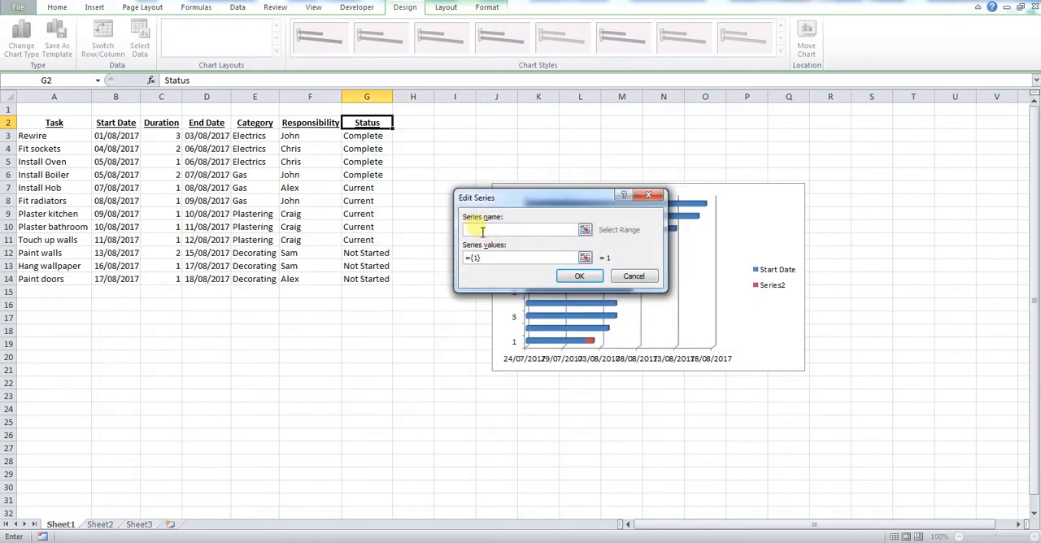
{"action": "left_click", "coordinate": [586, 229]}
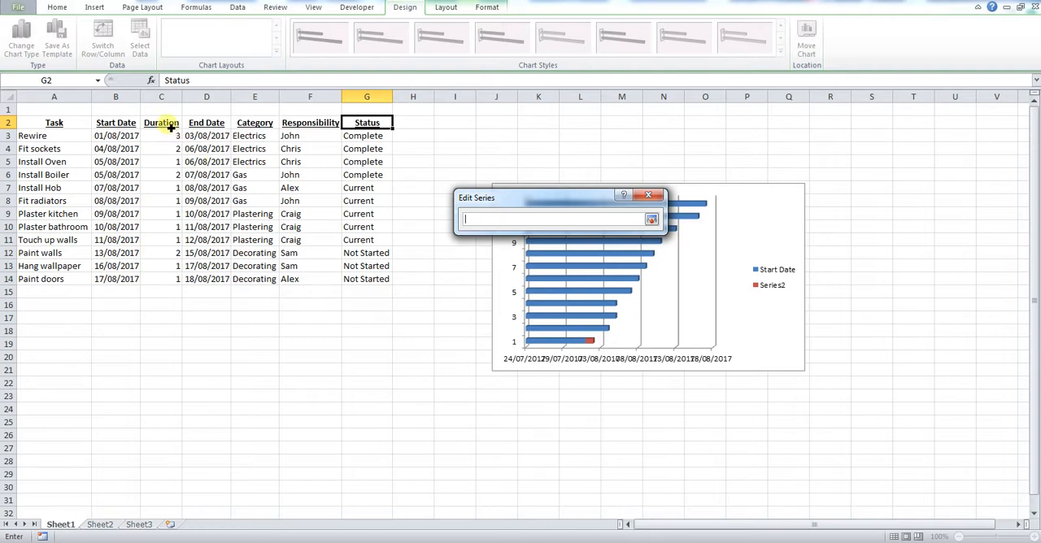
{"action": "left_click", "coordinate": [160, 122]}
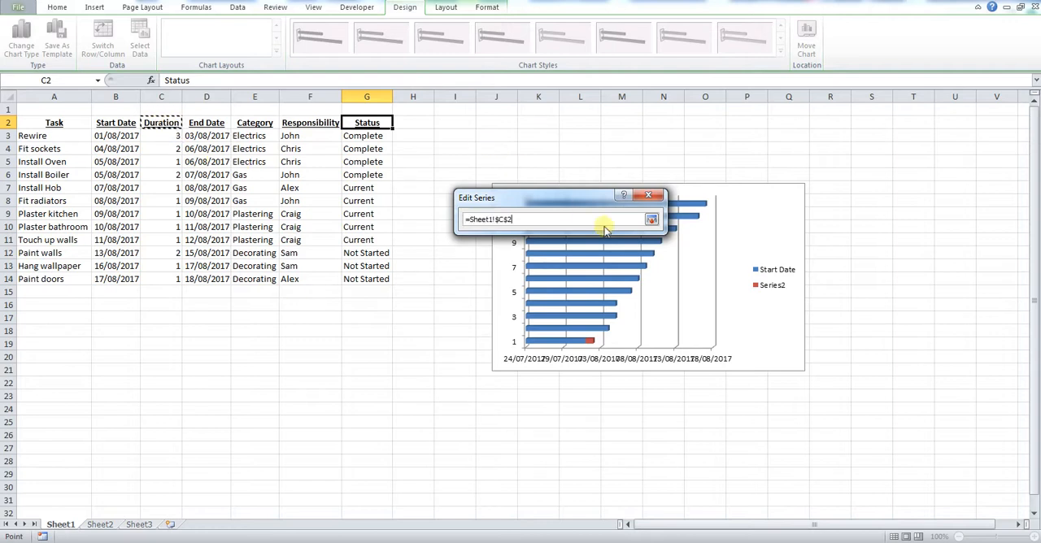
{"action": "left_click", "coordinate": [650, 218]}
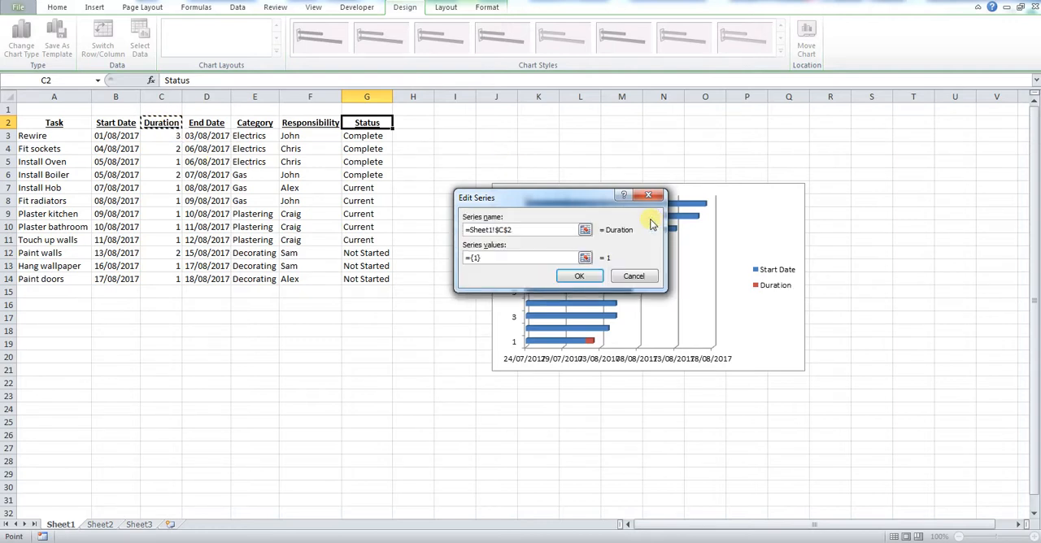
{"action": "left_click", "coordinate": [586, 257]}
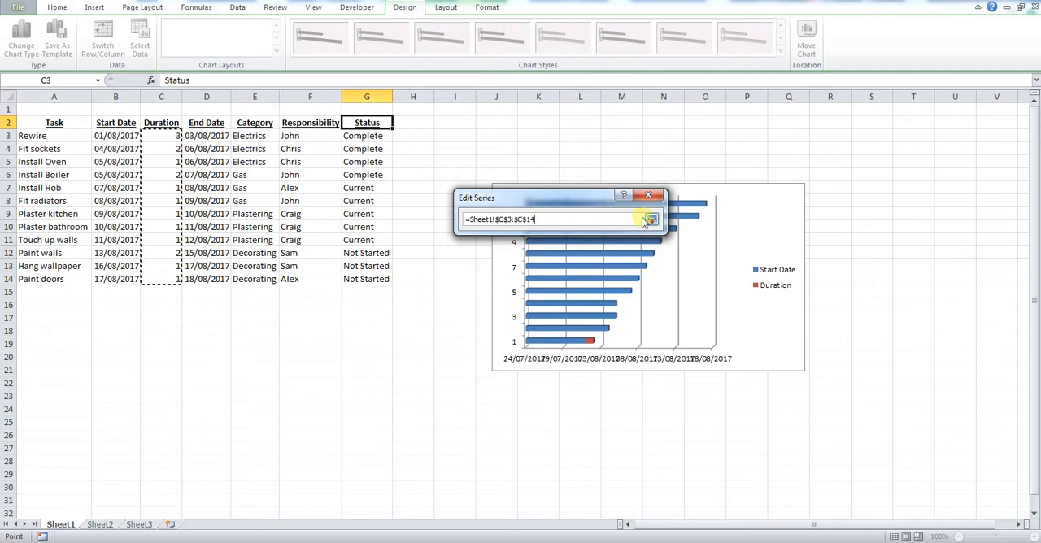
{"action": "left_click", "coordinate": [651, 220]}
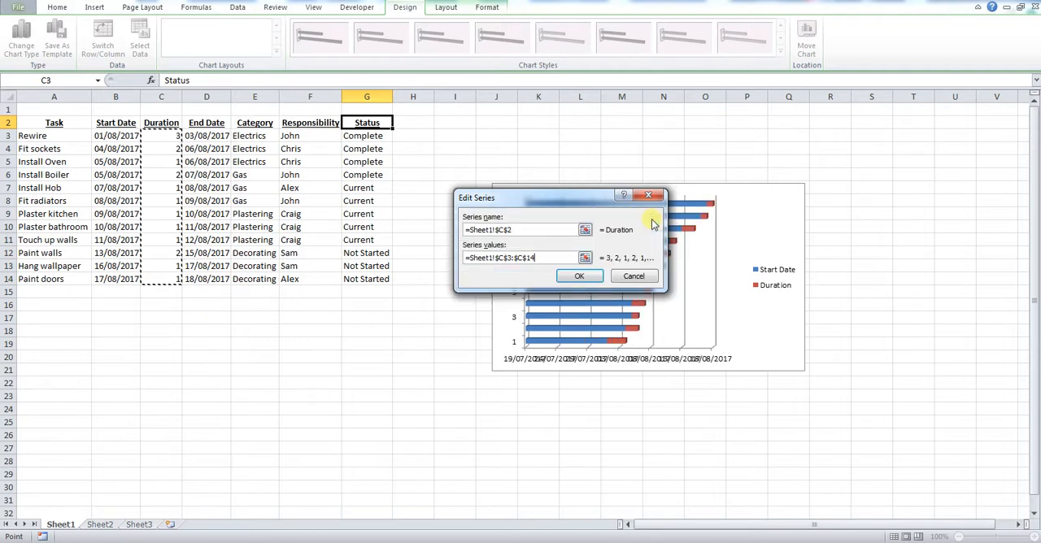
{"action": "left_click", "coordinate": [579, 276]}
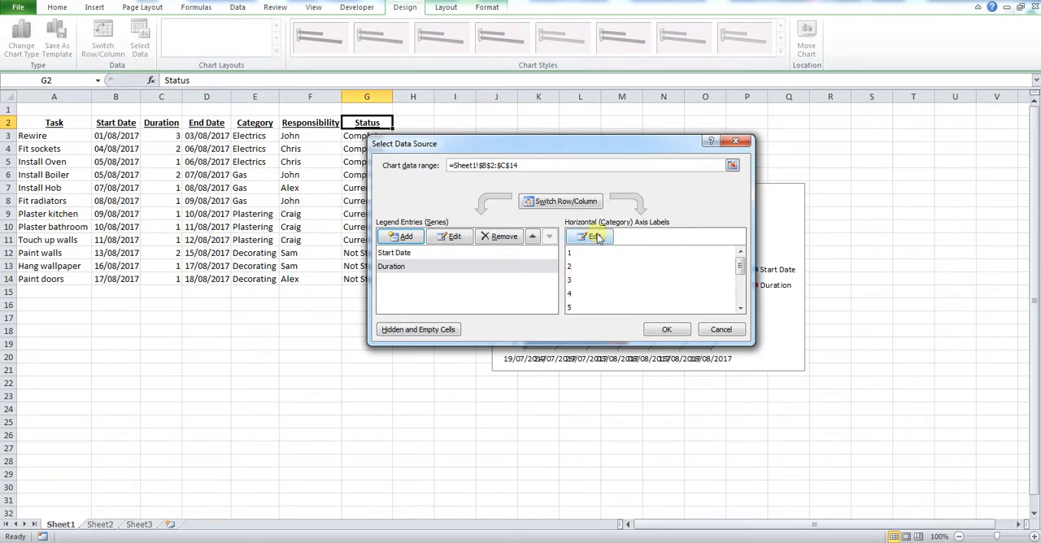
Use task names A3:A14 as category axis labels and apply the data changes.
{"action": "left_click", "coordinate": [589, 237]}
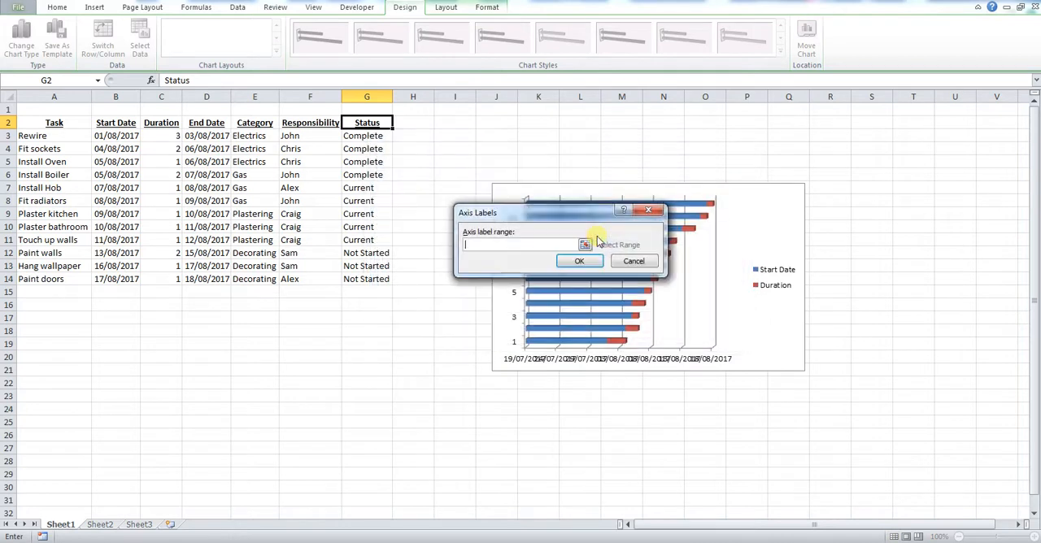
{"action": "left_click", "coordinate": [585, 244]}
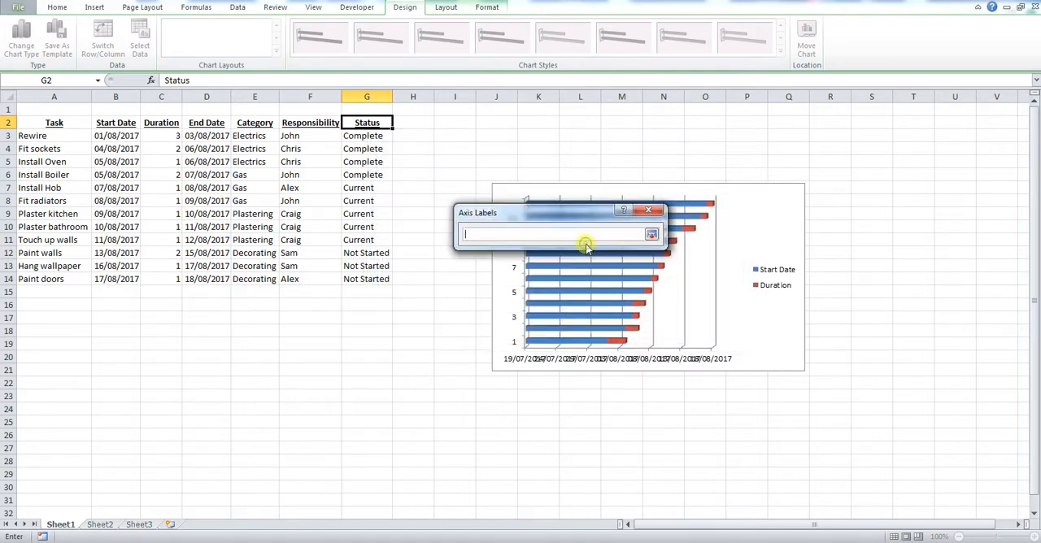
{"action": "left_click", "coordinate": [54, 137]}
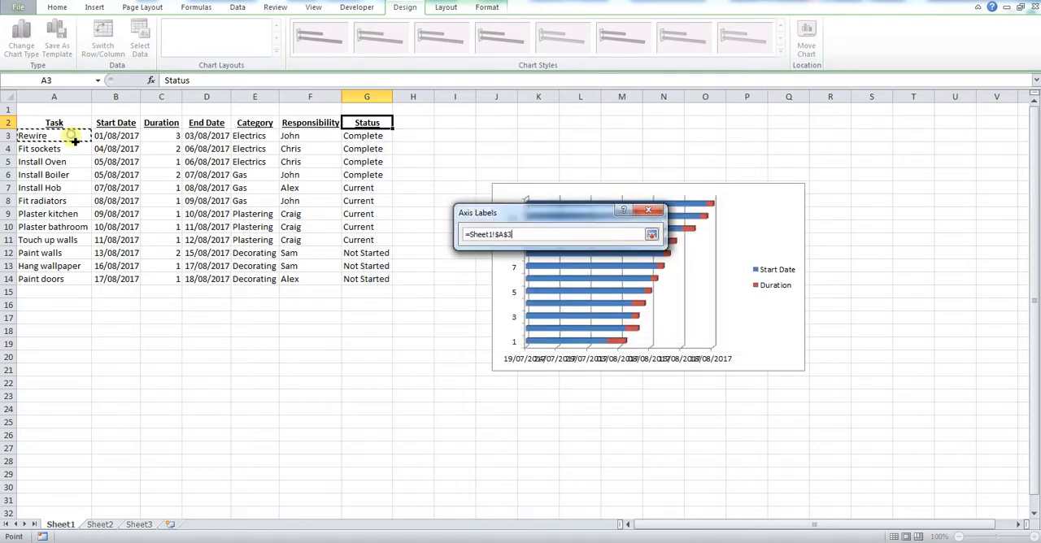
{"action": "left_click_drag", "start_coordinate": [54, 136], "coordinate": [53, 280]}
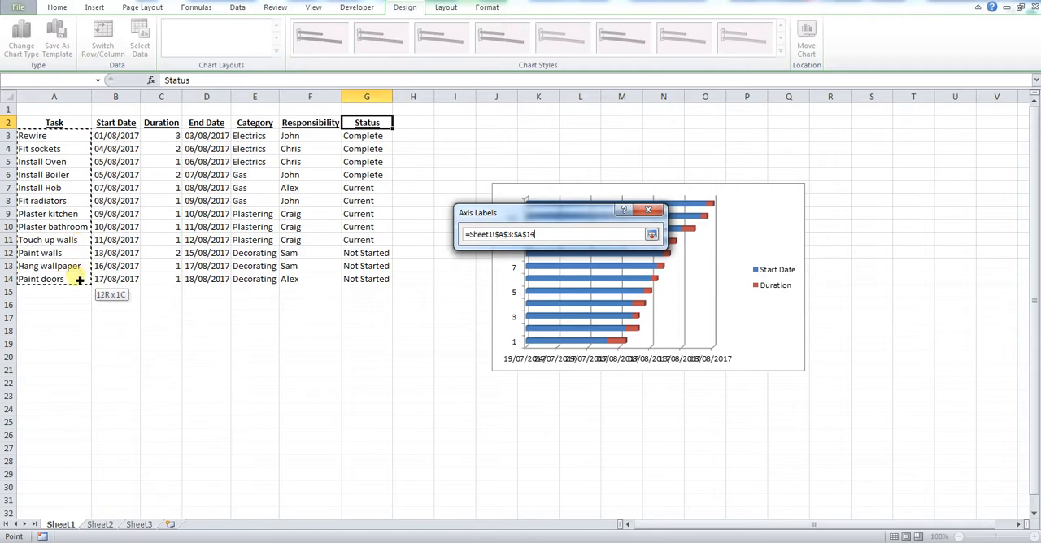
{"action": "left_click", "coordinate": [651, 234]}
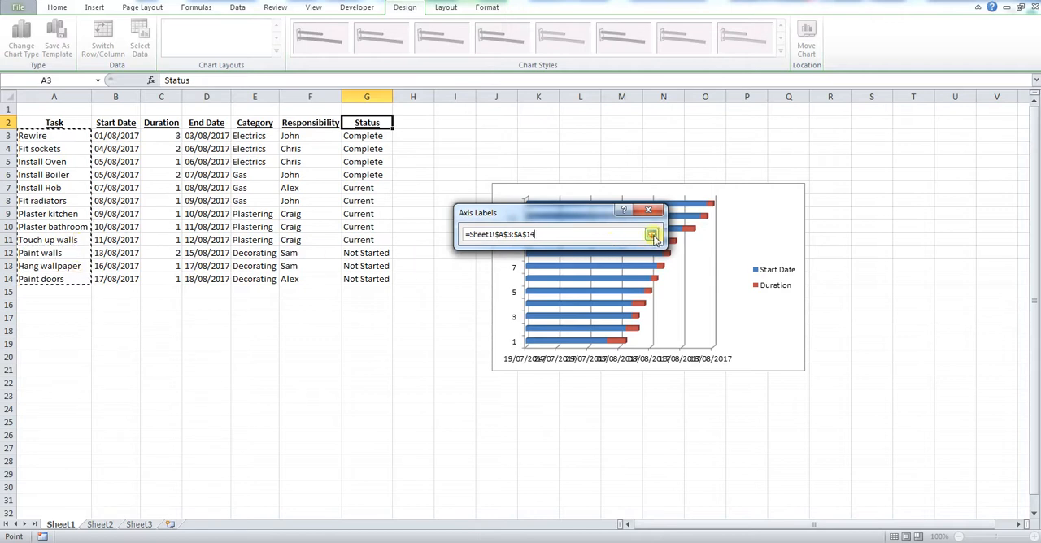
{"action": "left_click", "coordinate": [654, 235]}
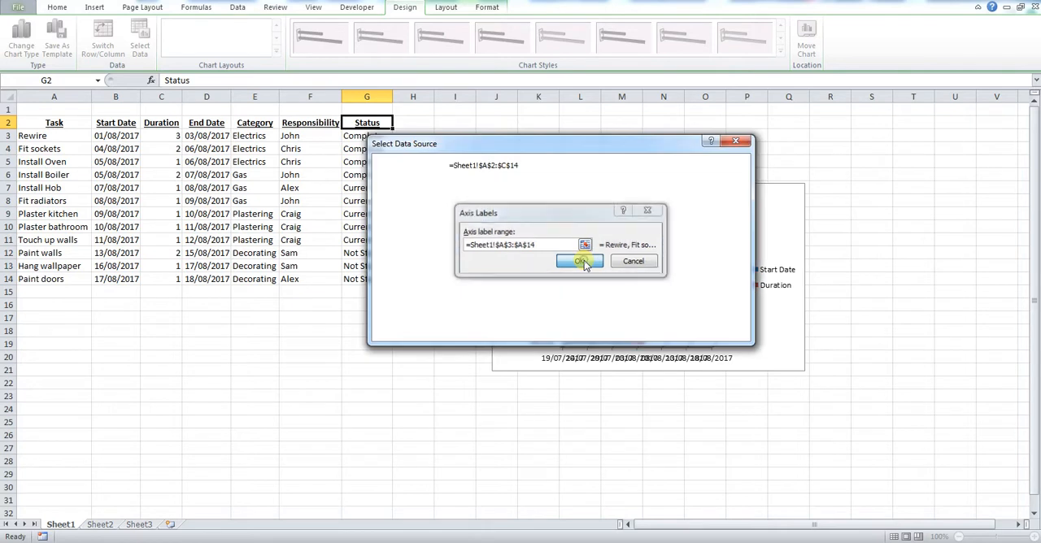
{"action": "left_click", "coordinate": [579, 260]}
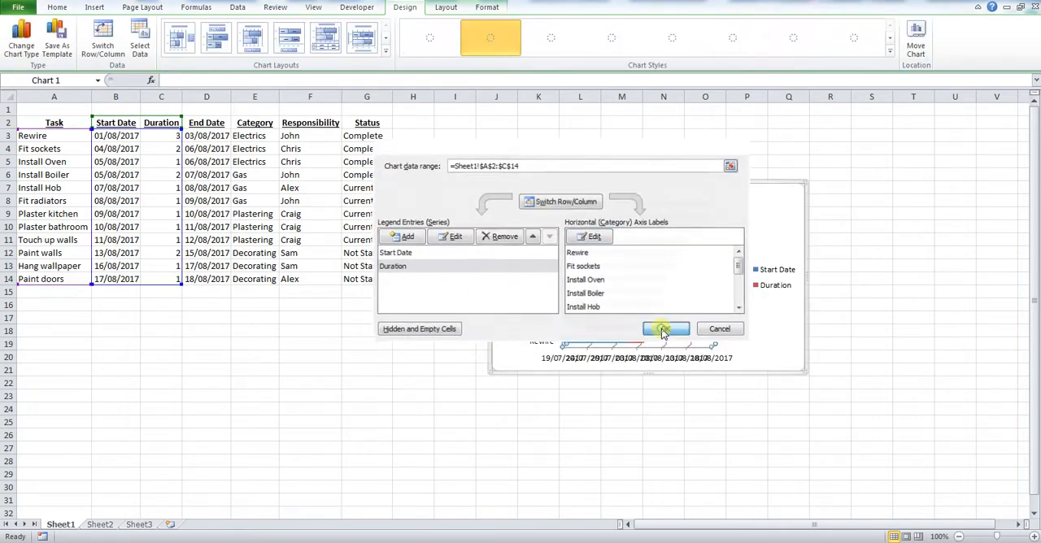
{"action": "left_click", "coordinate": [666, 329]}
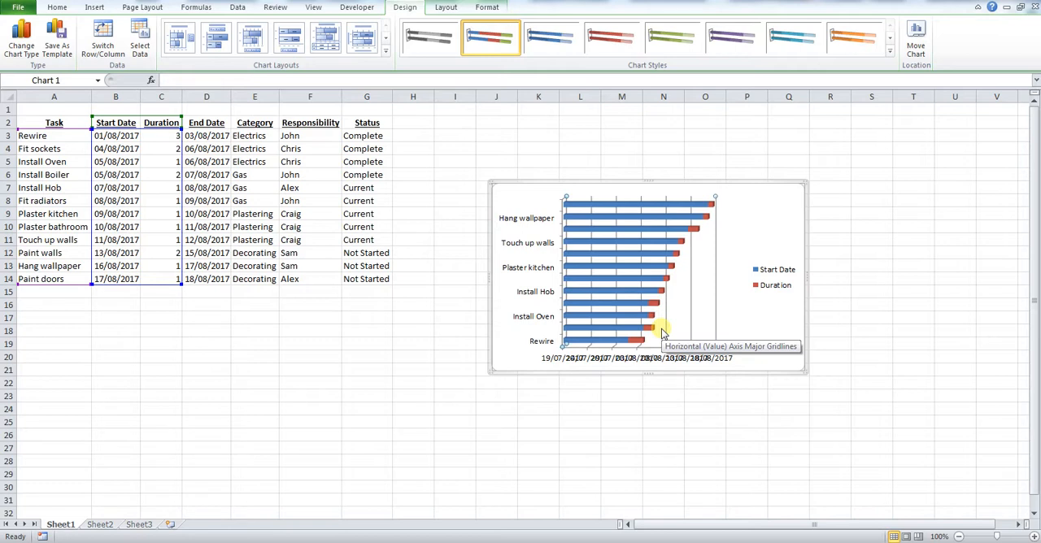
Give the Start Date series no fill so only the Duration bars remain visible.
{"action": "left_click", "coordinate": [618, 242]}
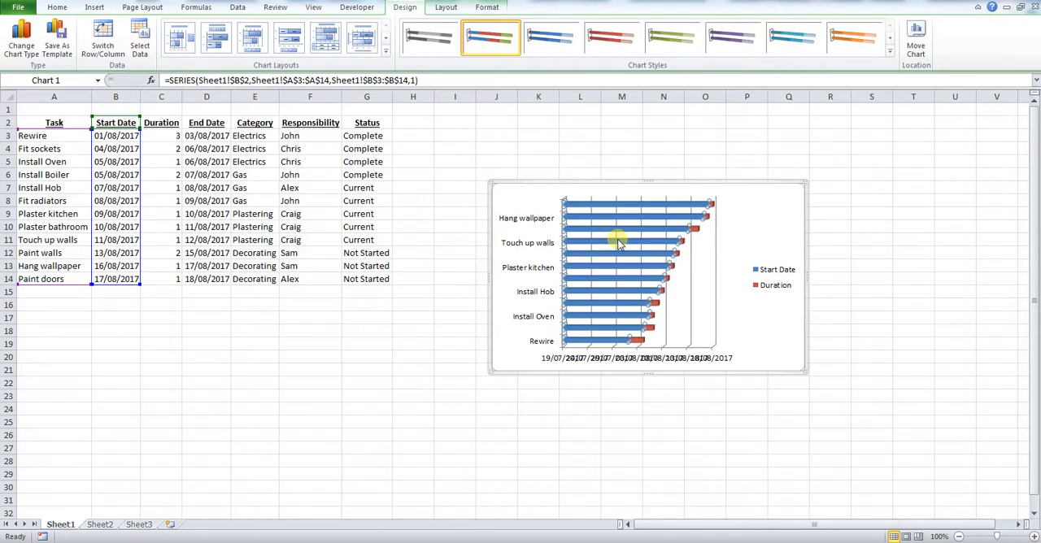
{"action": "right_click", "coordinate": [618, 243]}
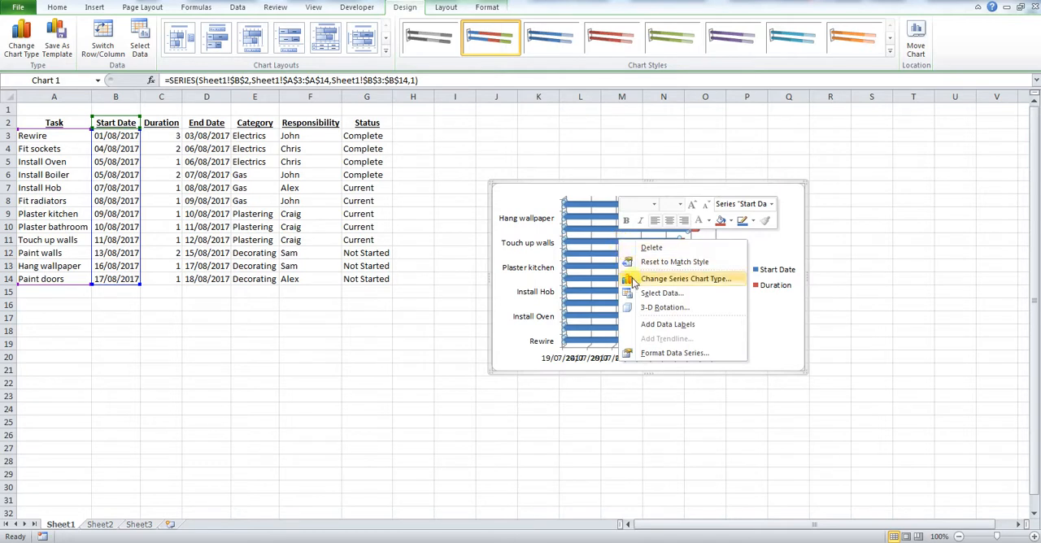
{"action": "mouse_move", "coordinate": [675, 351]}
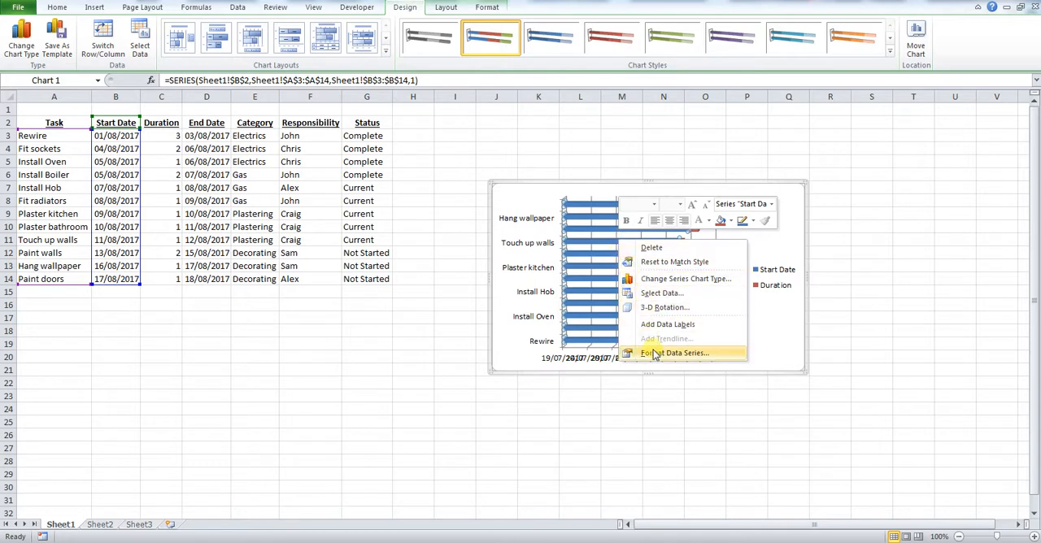
{"action": "left_click", "coordinate": [675, 353]}
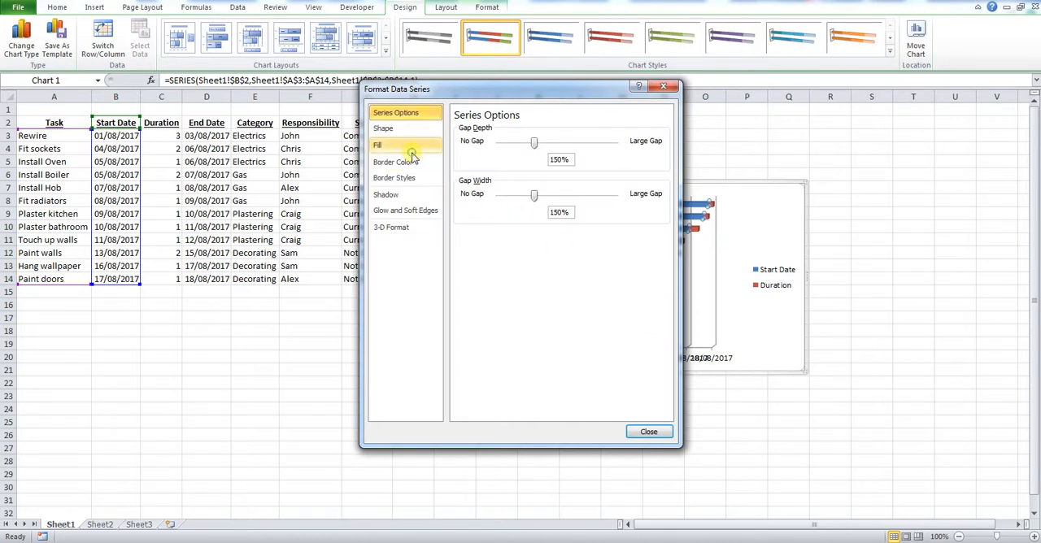
{"action": "left_click", "coordinate": [378, 145]}
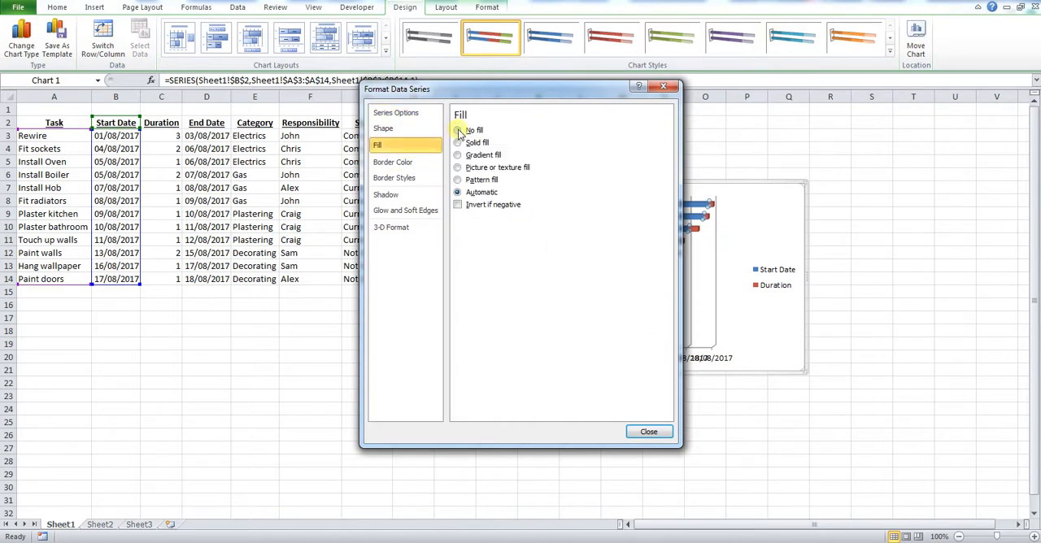
{"action": "left_click", "coordinate": [457, 130]}
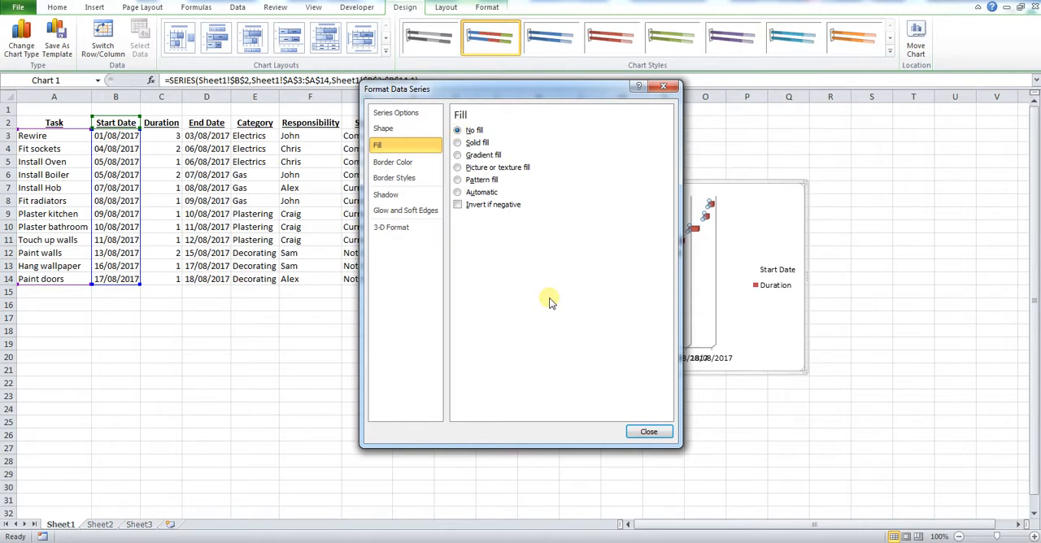
{"action": "left_click", "coordinate": [649, 431]}
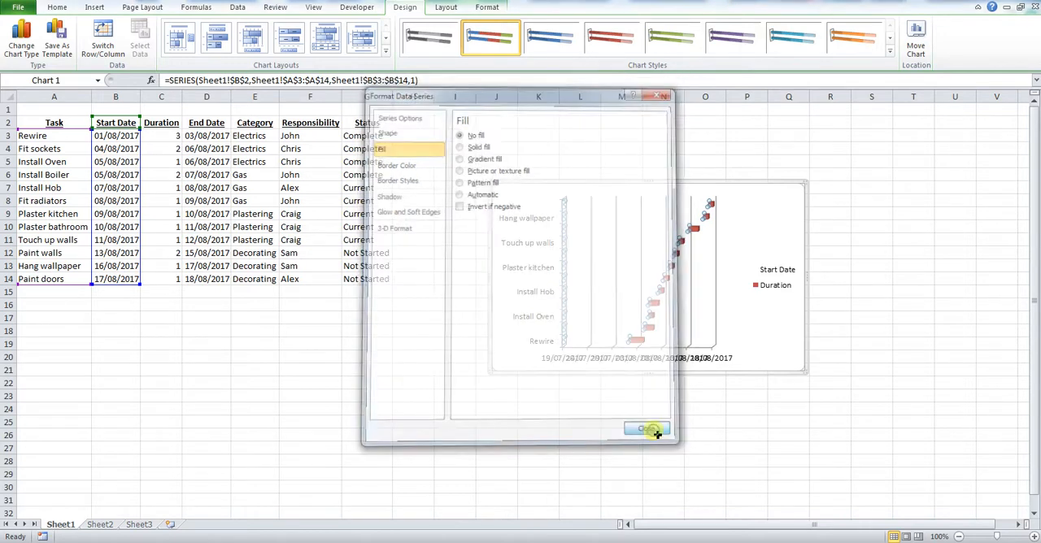
{"action": "left_click", "coordinate": [647, 429]}
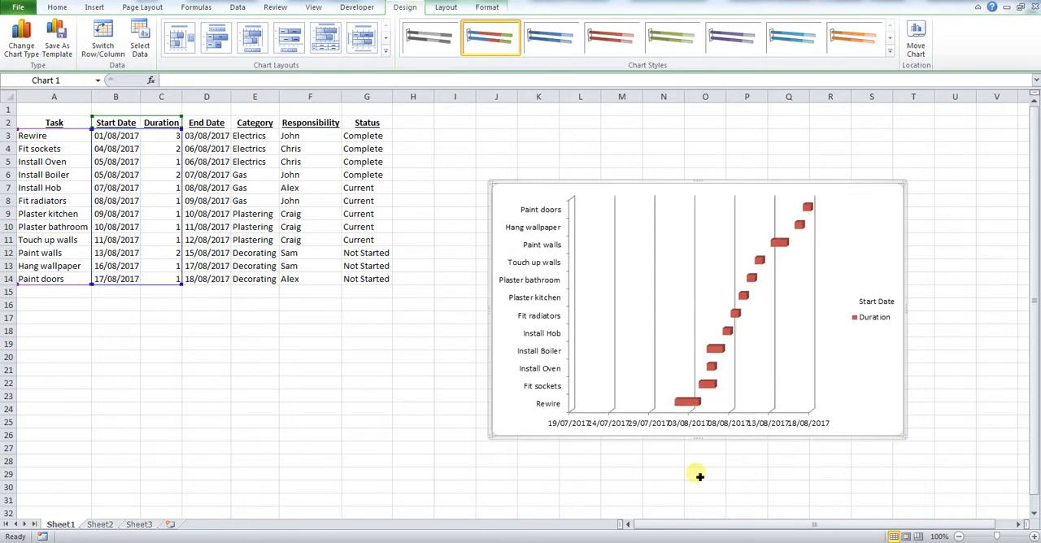
{"action": "mouse_move", "coordinate": [495, 404]}
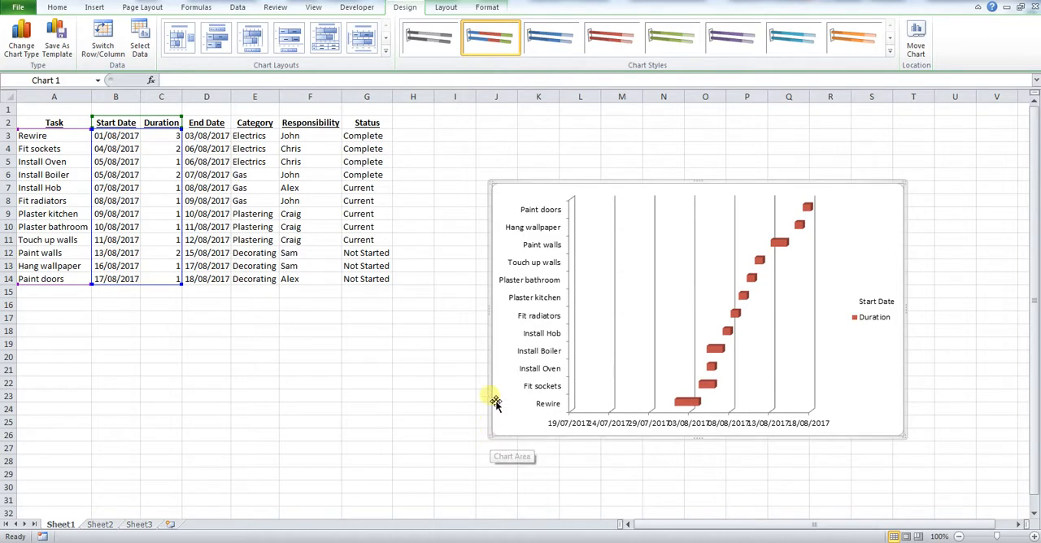
{"action": "mouse_move", "coordinate": [496, 192]}
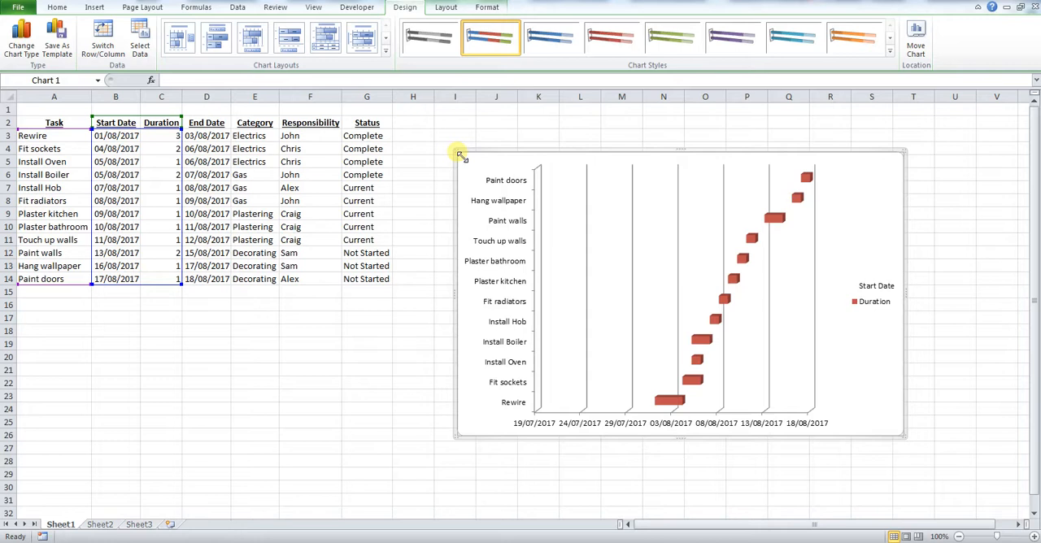
{"action": "mouse_move", "coordinate": [557, 361]}
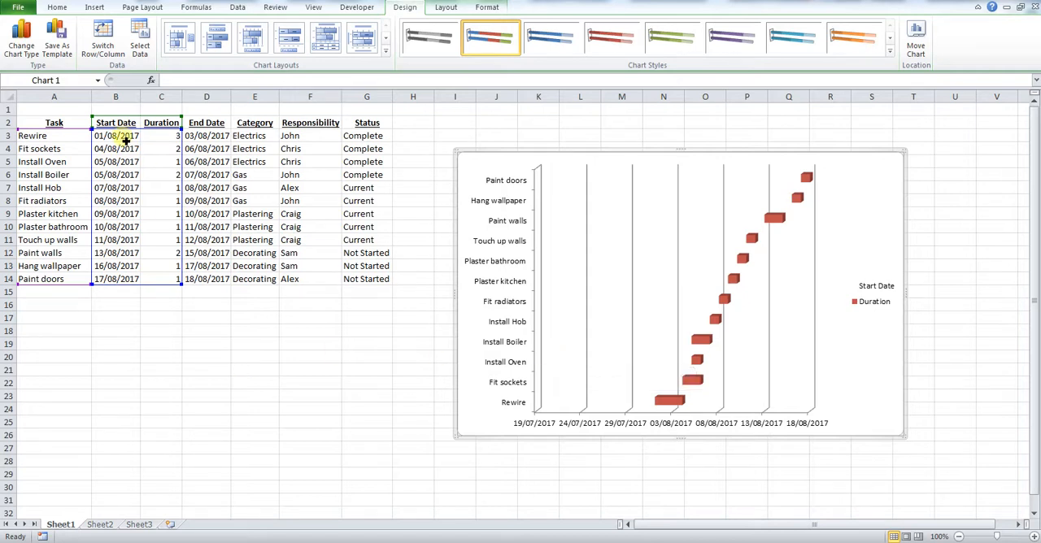
Check the first task's start date in the table after resizing the chart.
{"action": "left_click", "coordinate": [115, 135]}
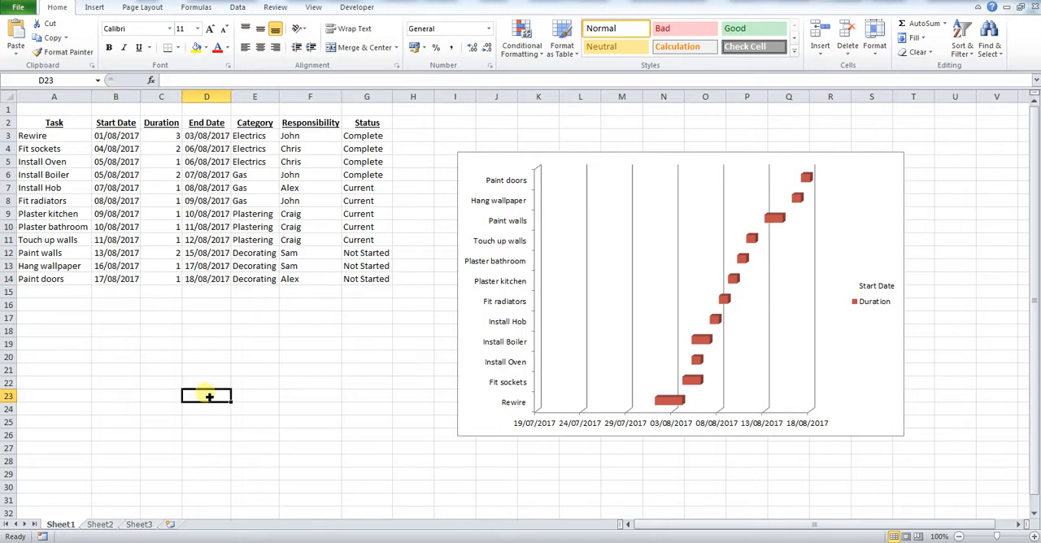
Enter the first start date in D23 and format it as a number, 42948.00.
{"action": "type", "text": "01/08/2017"}
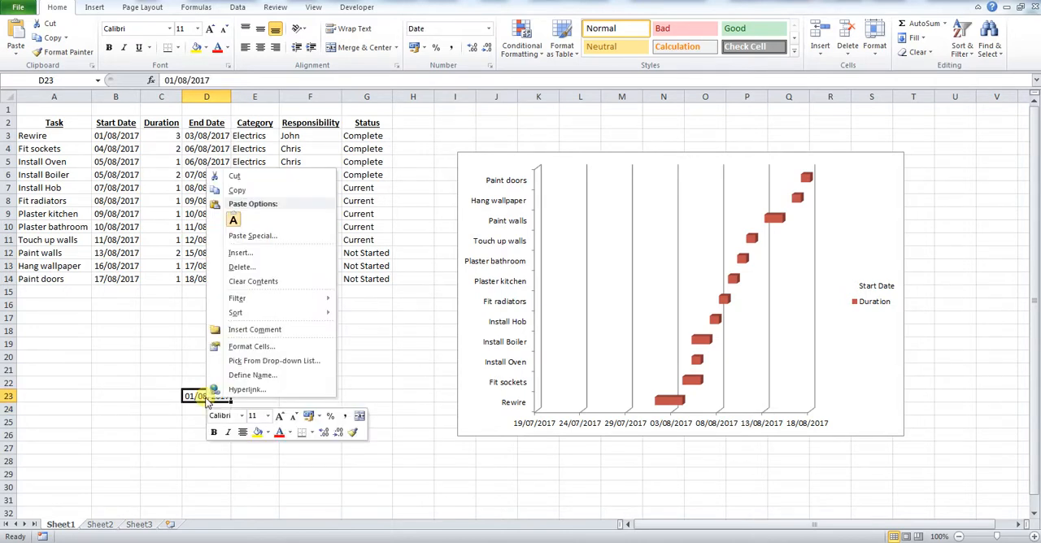
{"action": "mouse_move", "coordinate": [260, 347]}
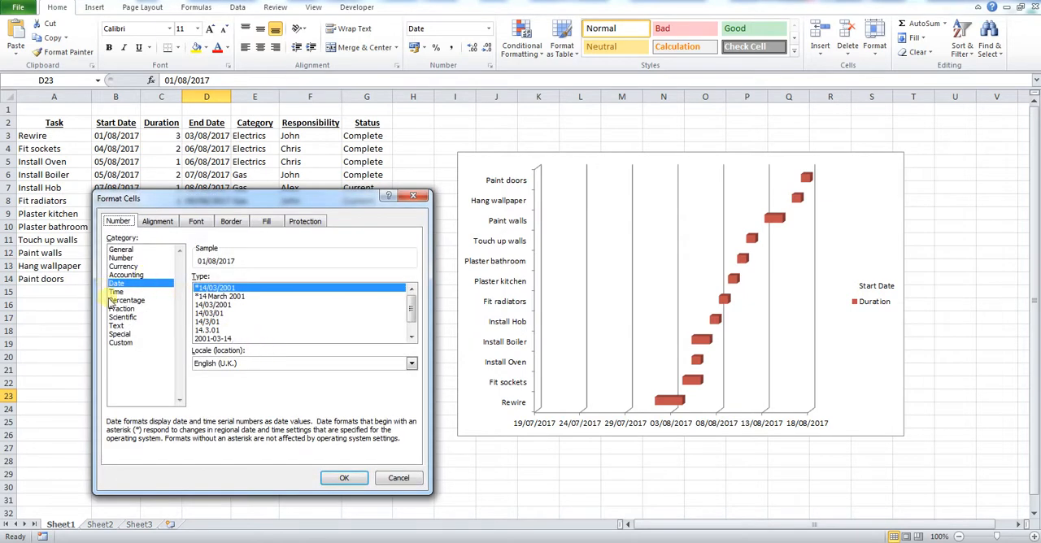
{"action": "left_click", "coordinate": [121, 257]}
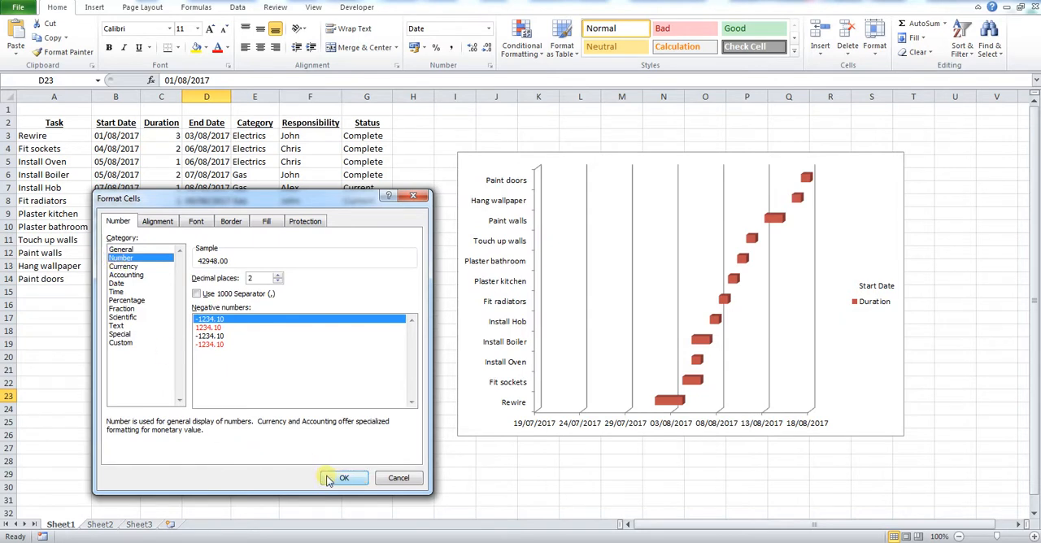
{"action": "left_click", "coordinate": [344, 478]}
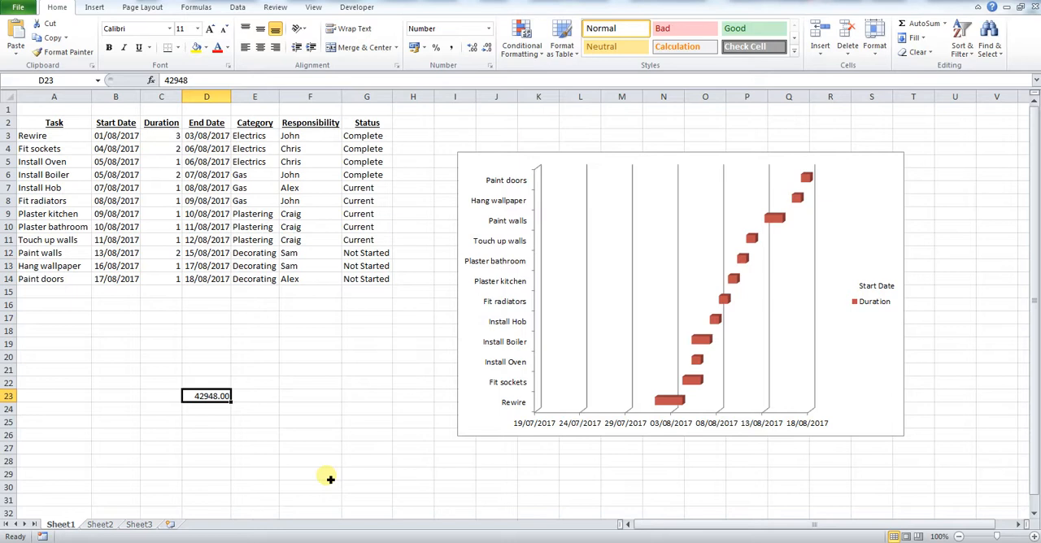
{"action": "mouse_move", "coordinate": [585, 513]}
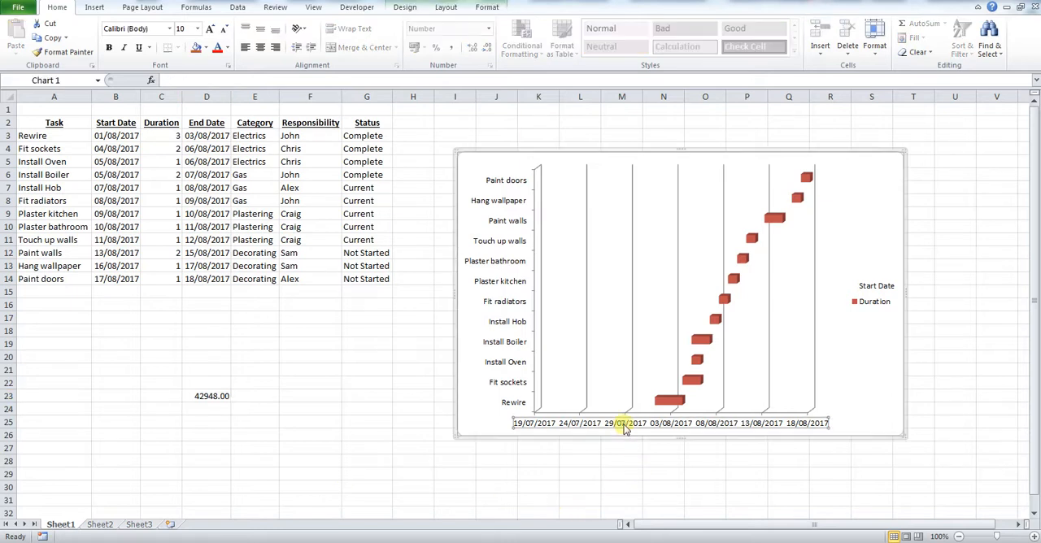
Set the date axis minimum to a fixed 42948 so bars start at the left edge.
{"action": "right_click", "coordinate": [627, 423]}
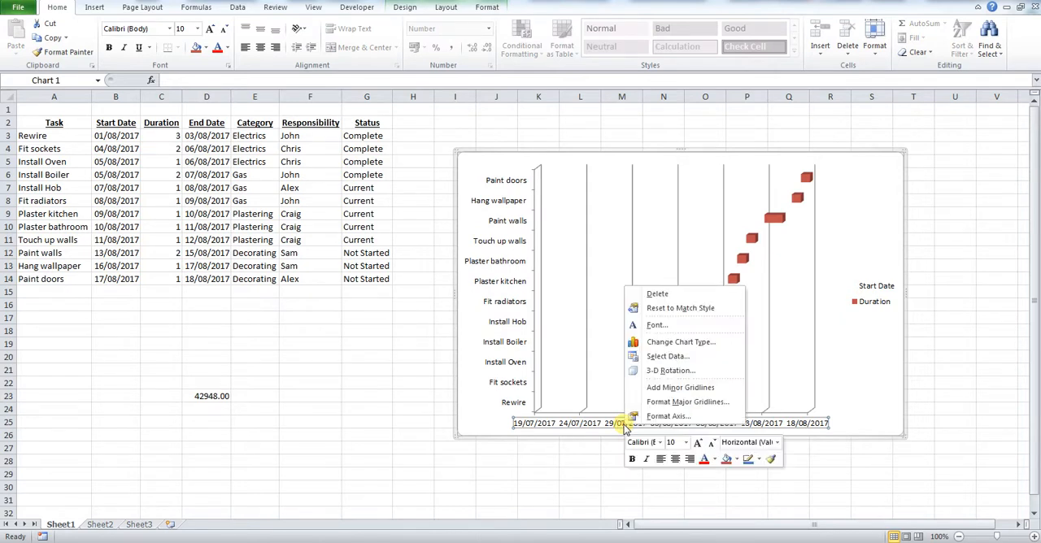
{"action": "left_click", "coordinate": [667, 414]}
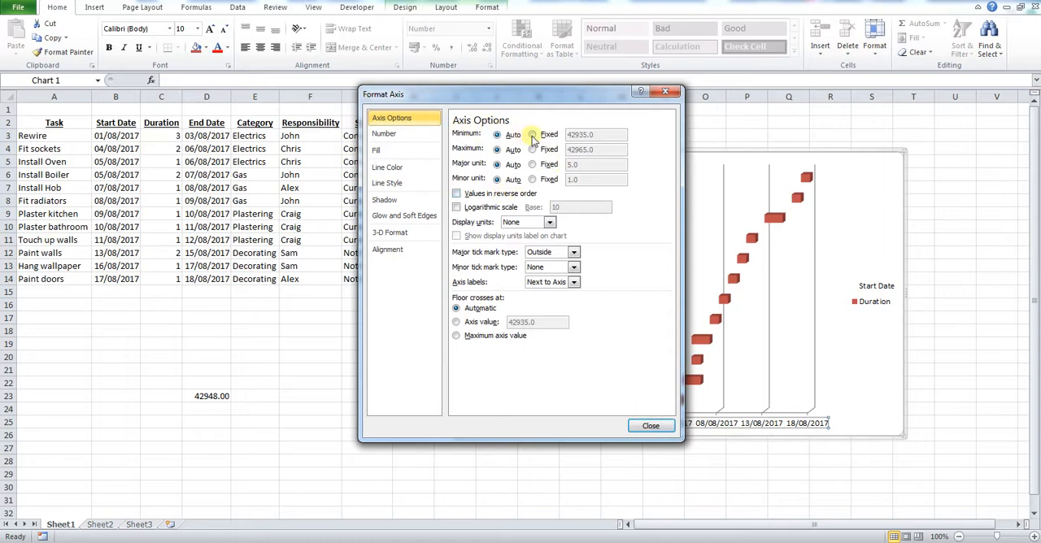
{"action": "left_click", "coordinate": [532, 133]}
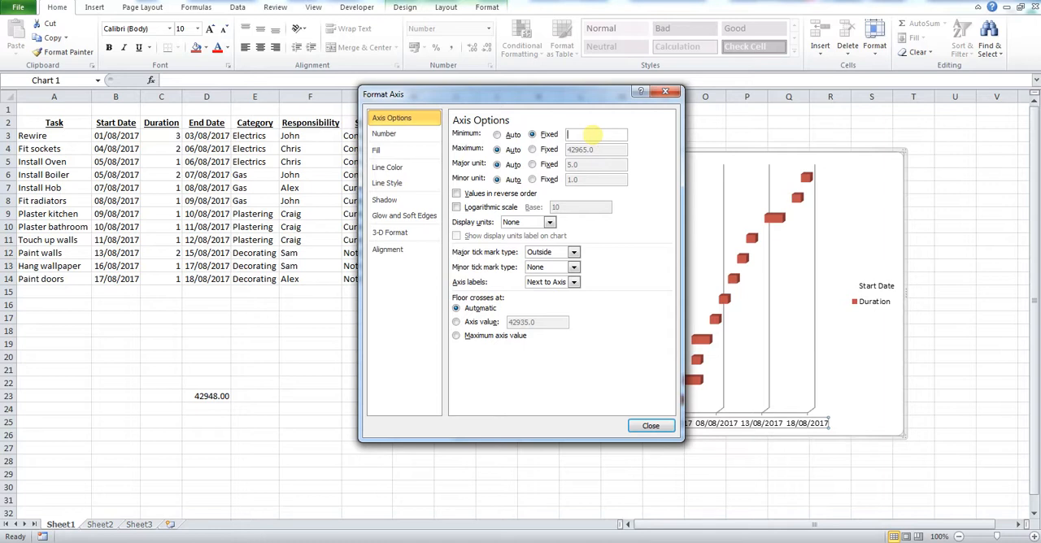
{"action": "type", "text": "4"}
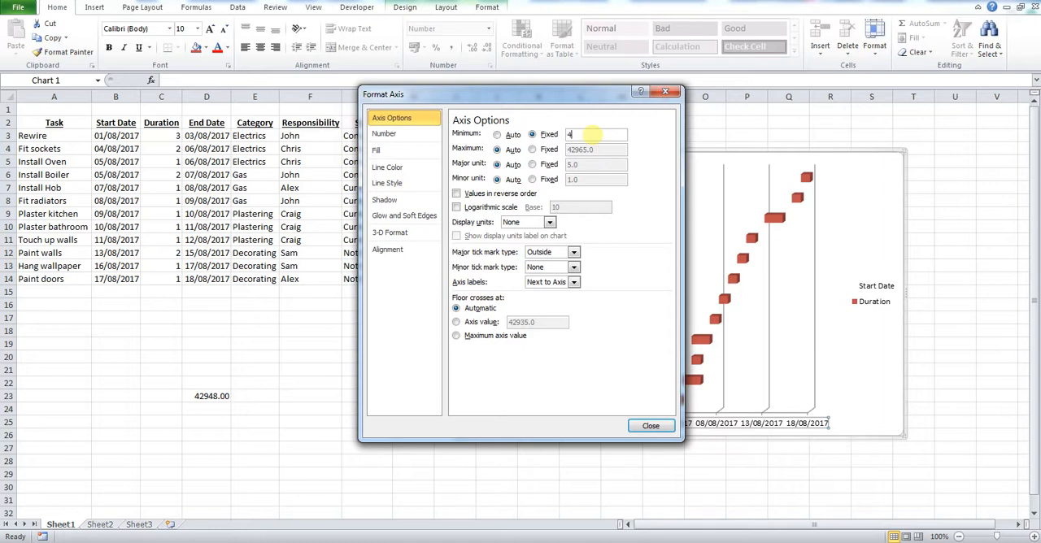
{"action": "type", "text": "42948"}
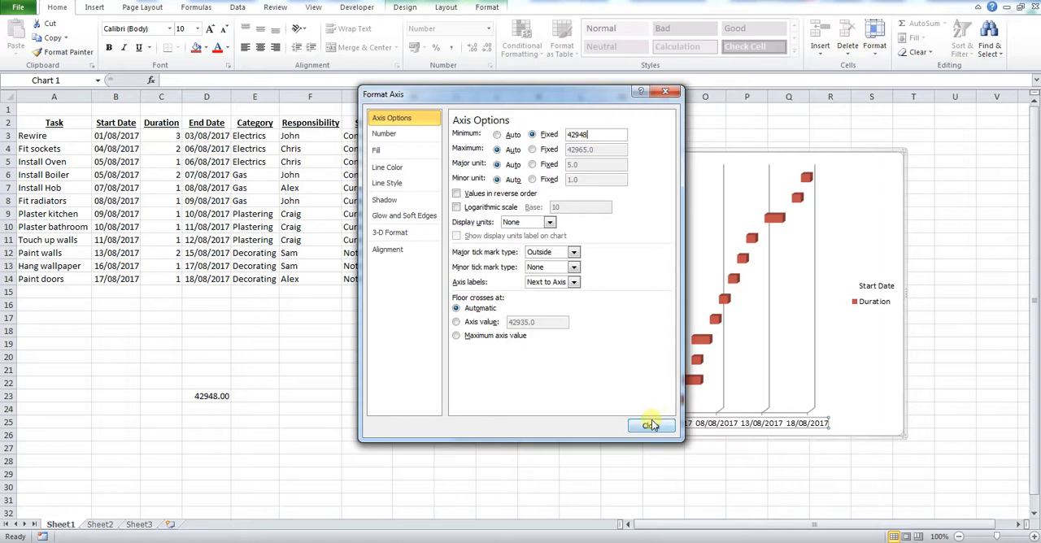
{"action": "left_click", "coordinate": [650, 423]}
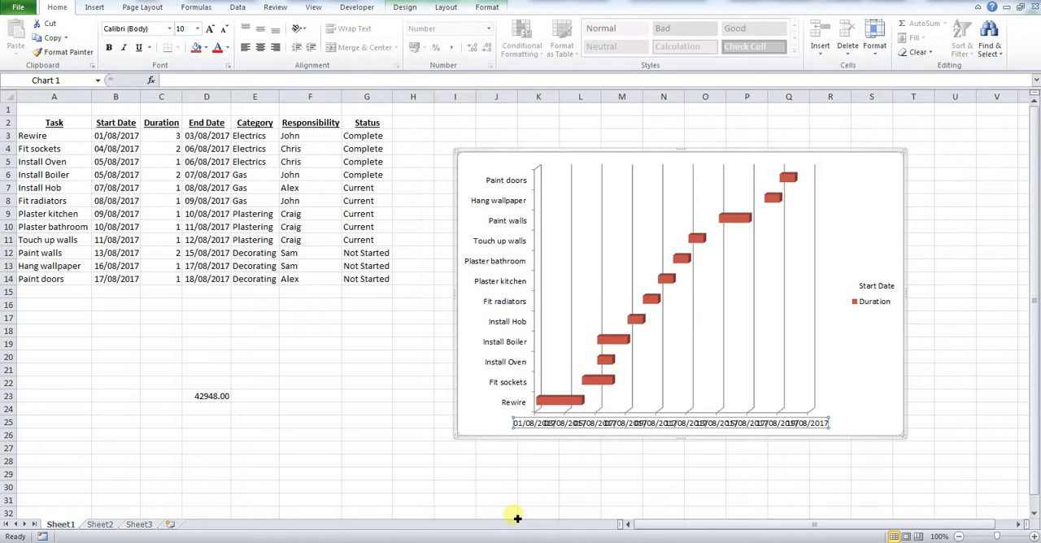
{"action": "mouse_move", "coordinate": [593, 462]}
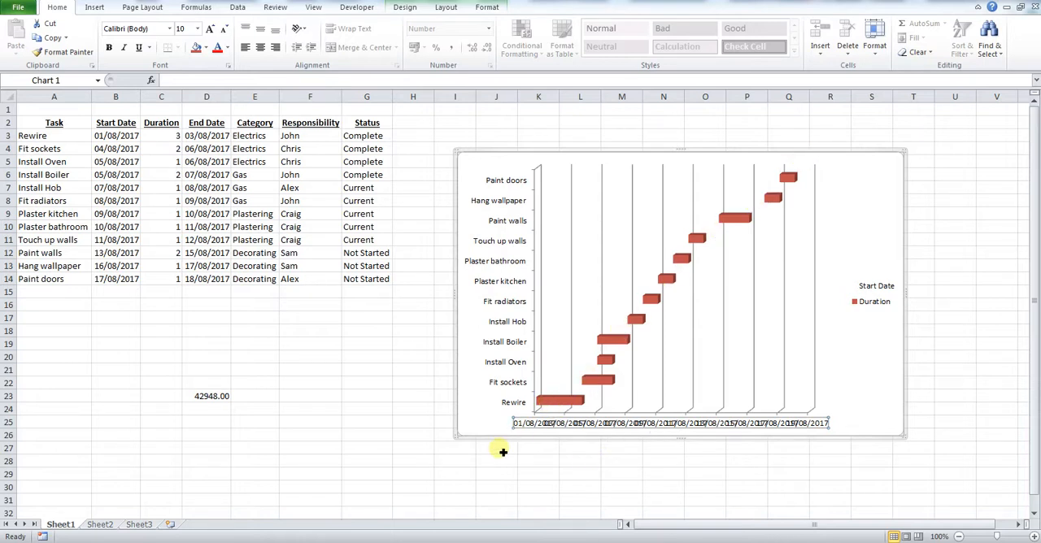
{"action": "mouse_move", "coordinate": [904, 293]}
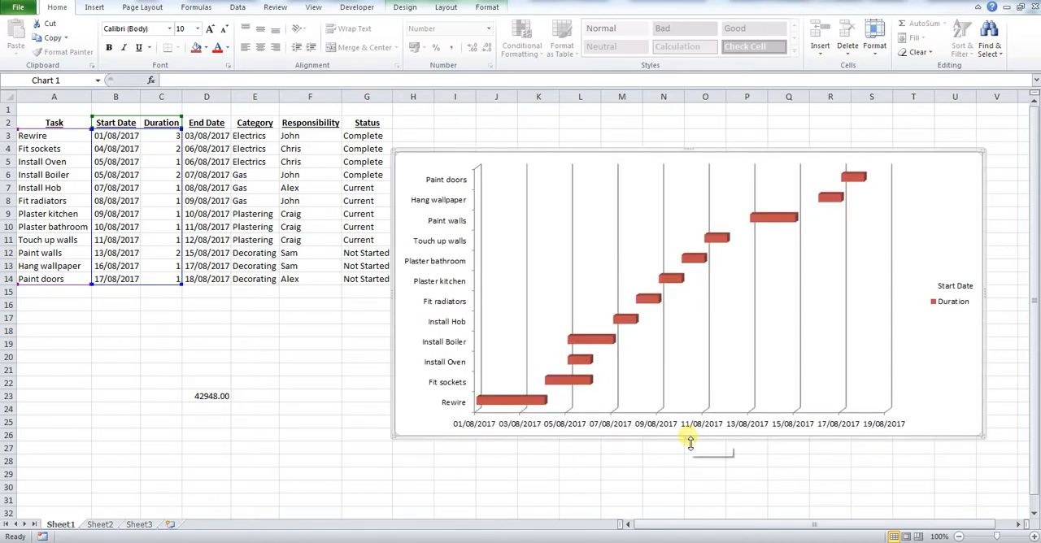
Stretch the chart taller so the bottom date labels no longer overlap.
{"action": "left_click_drag", "start_coordinate": [690, 443], "coordinate": [690, 495]}
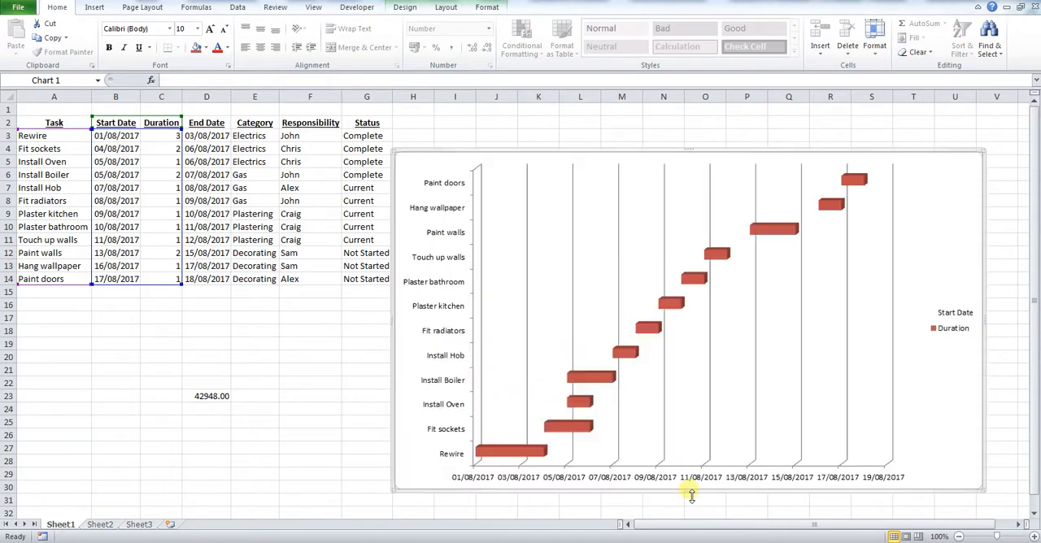